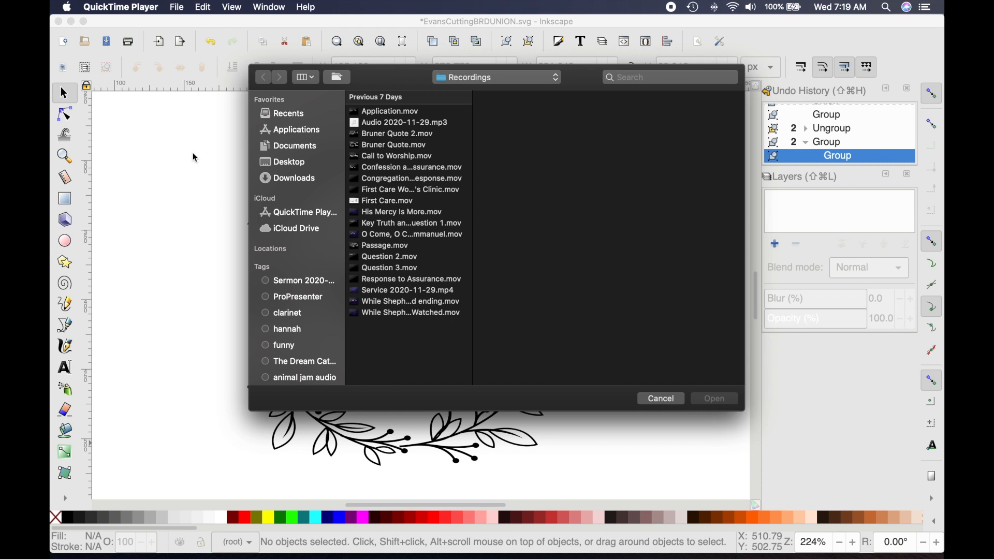
Step: Dismiss the Open dialog and switch the EVANS wreath drawing to Outline display mode
left_click(661, 399)
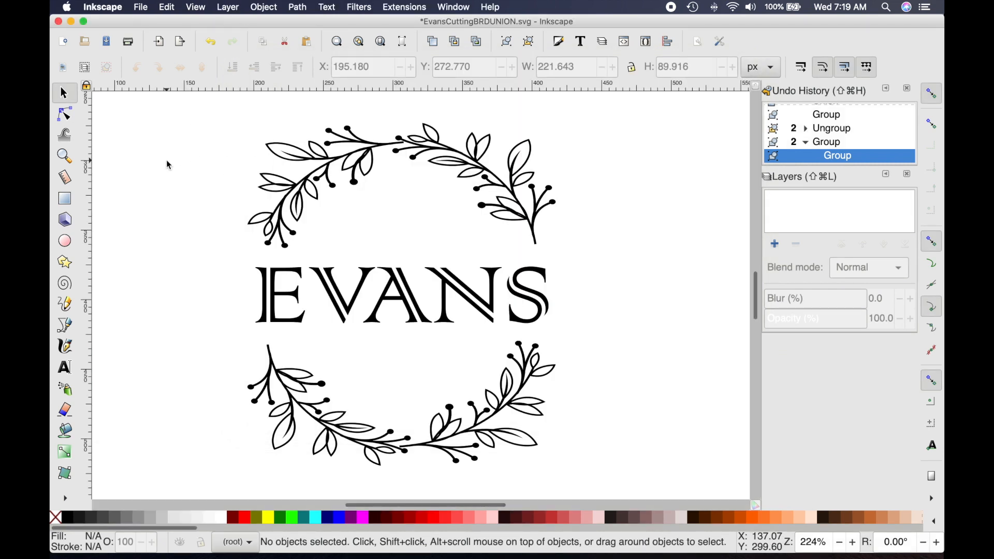
mouse_move(259, 139)
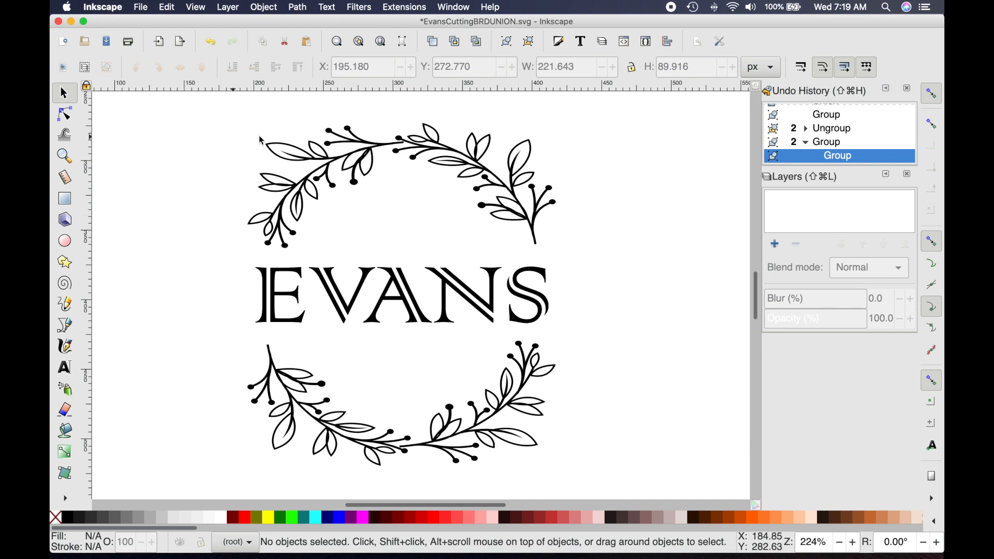
mouse_move(559, 207)
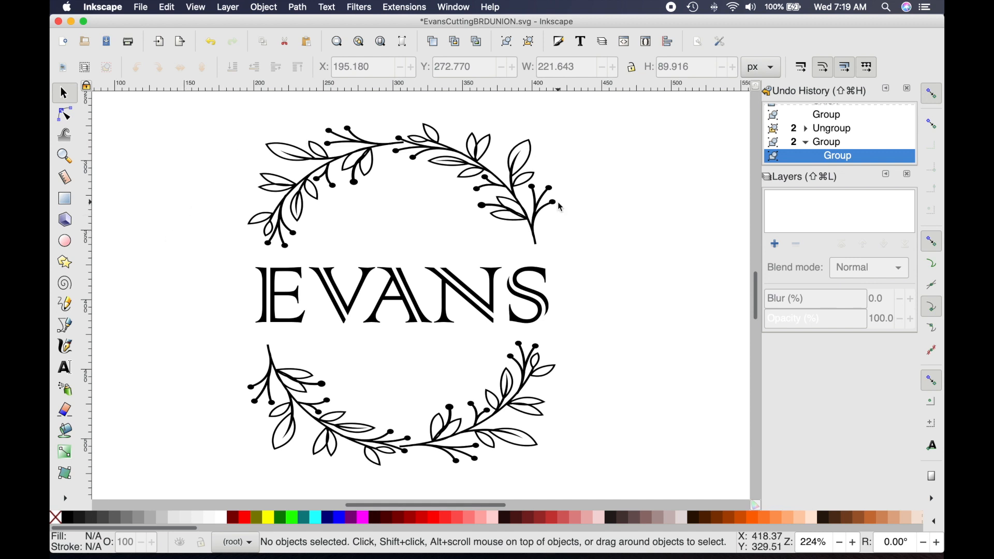
mouse_move(284, 165)
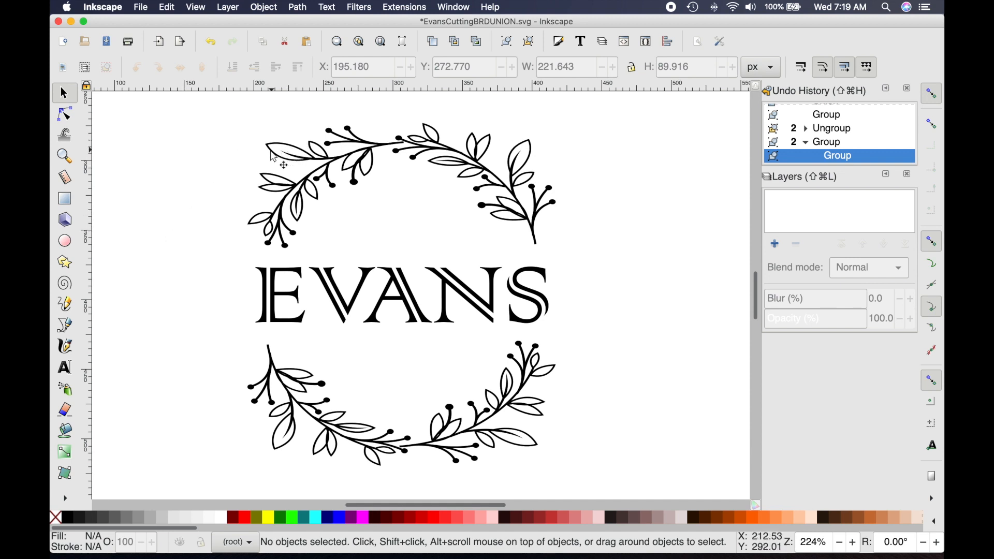
mouse_move(206, 222)
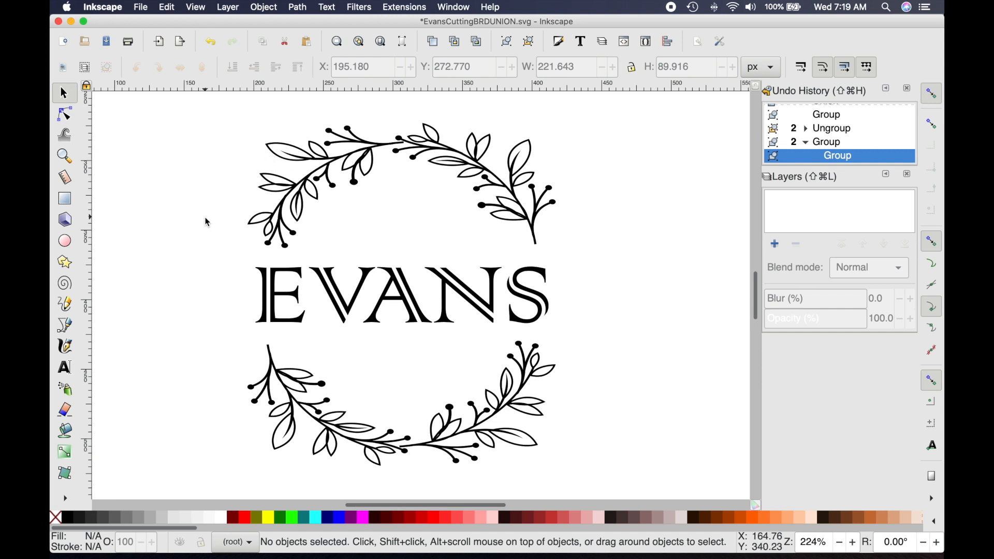
mouse_move(197, 203)
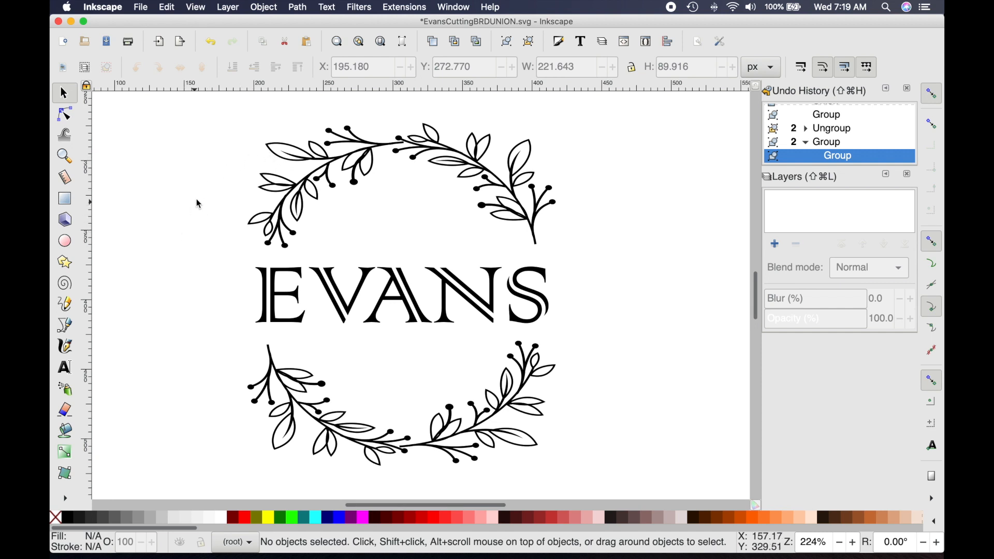
mouse_move(468, 177)
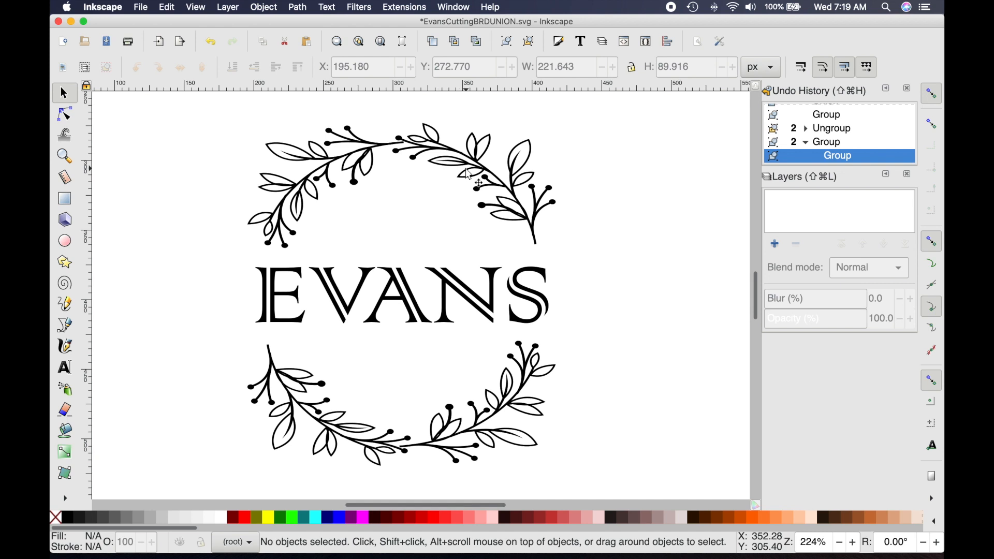
mouse_move(197, 10)
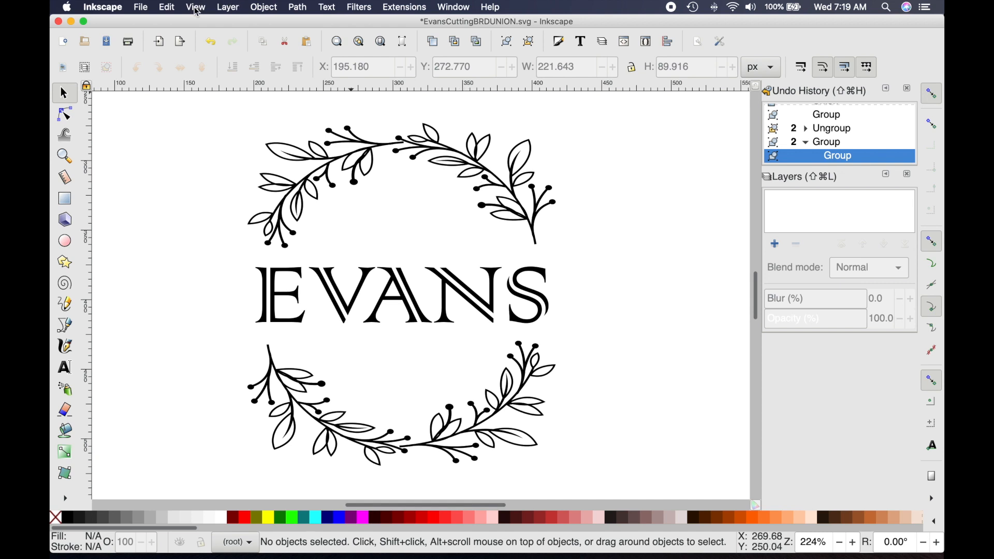
left_click(195, 7)
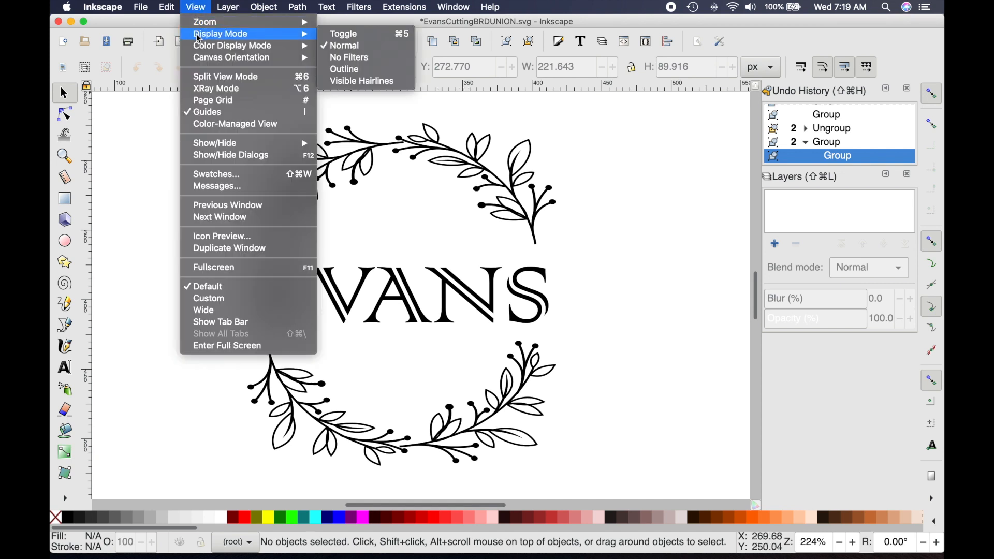
left_click(344, 69)
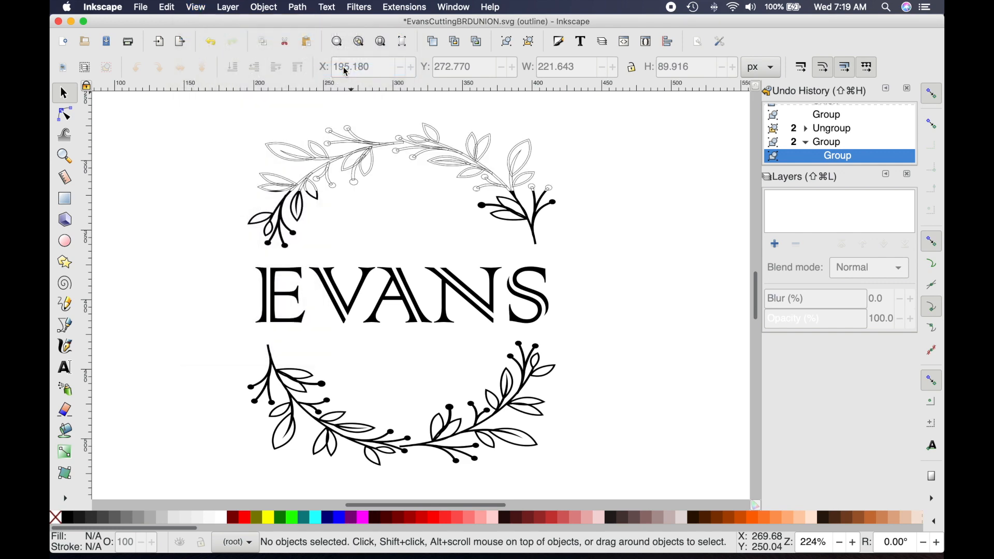
Step: Zoom into the left vine branch so its leaves and berries fill the view, then return to selecting
left_click(65, 156)
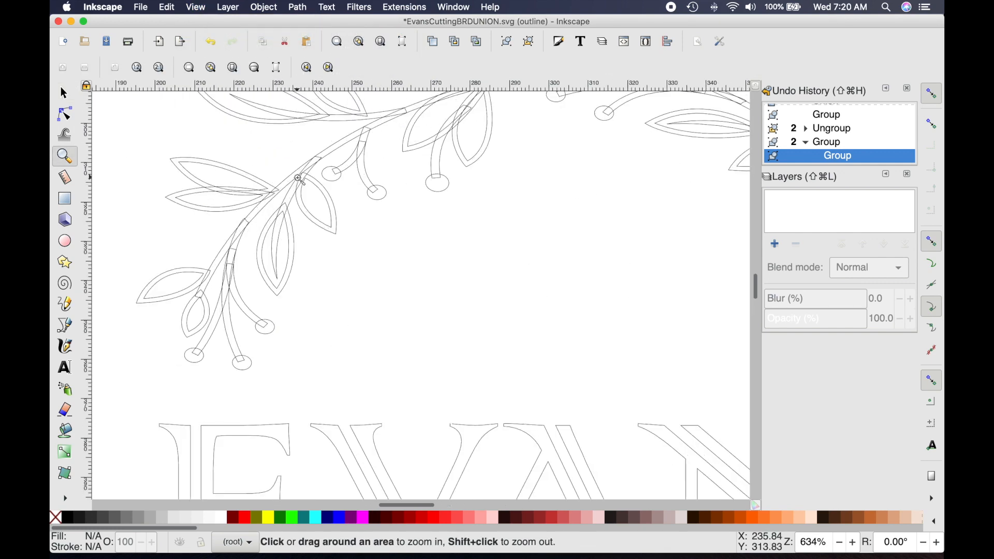
mouse_move(196, 299)
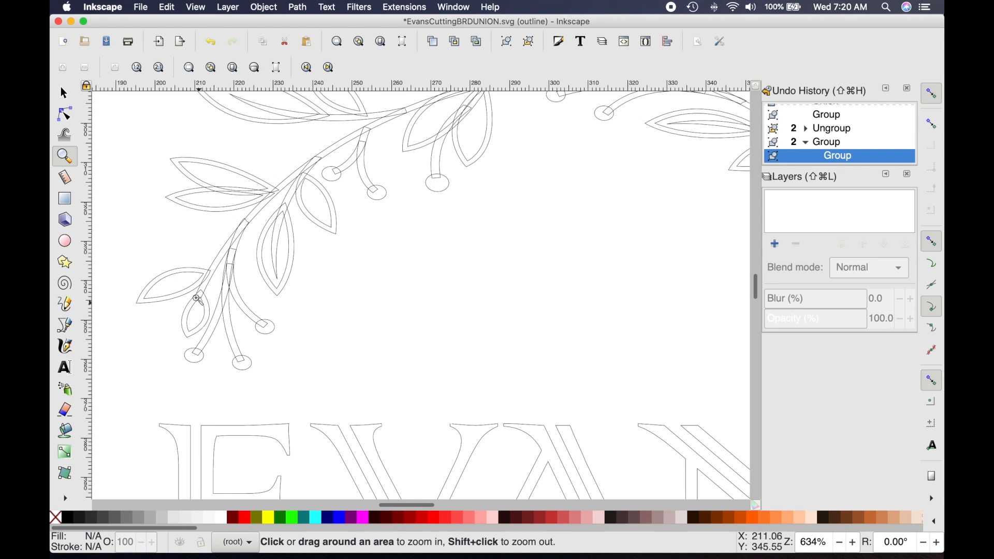
mouse_move(277, 261)
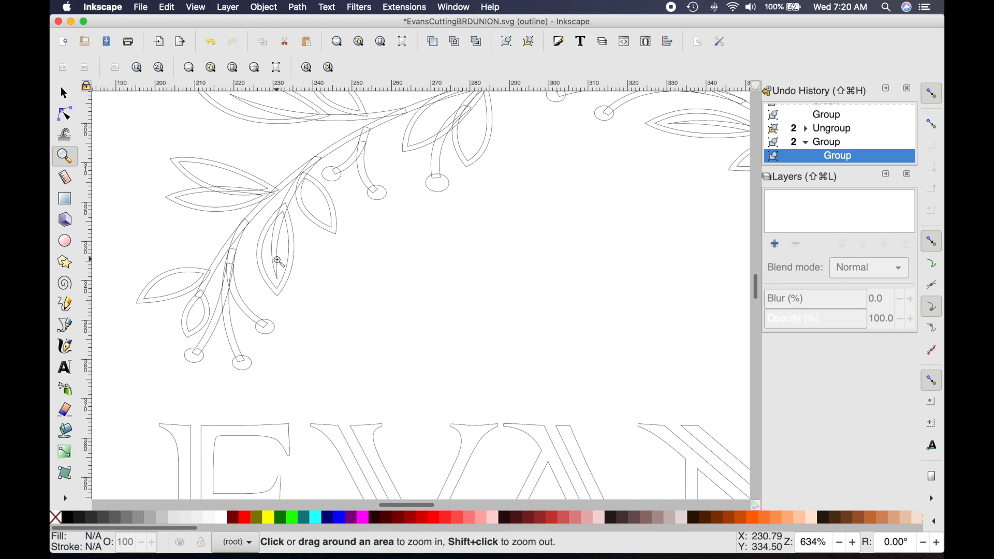
mouse_move(511, 158)
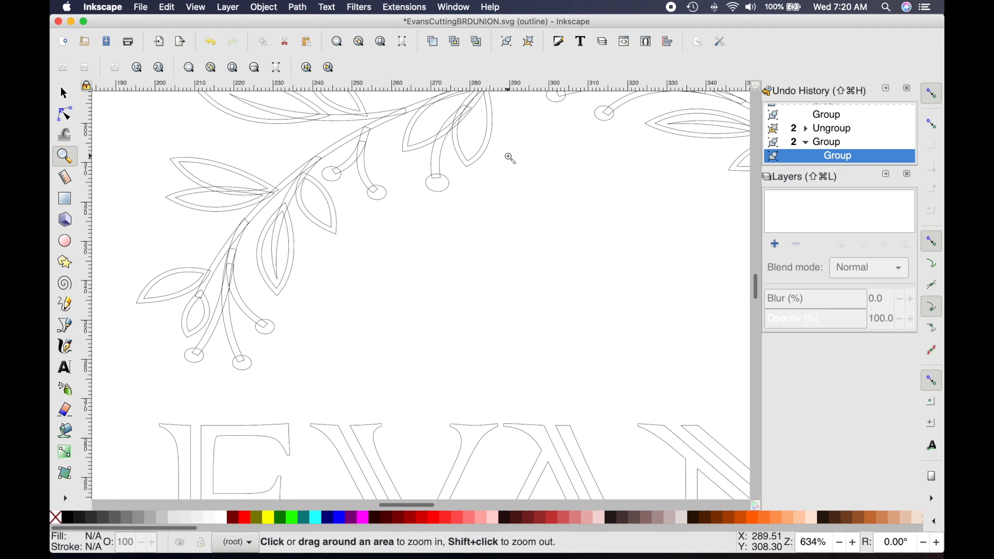
mouse_move(478, 250)
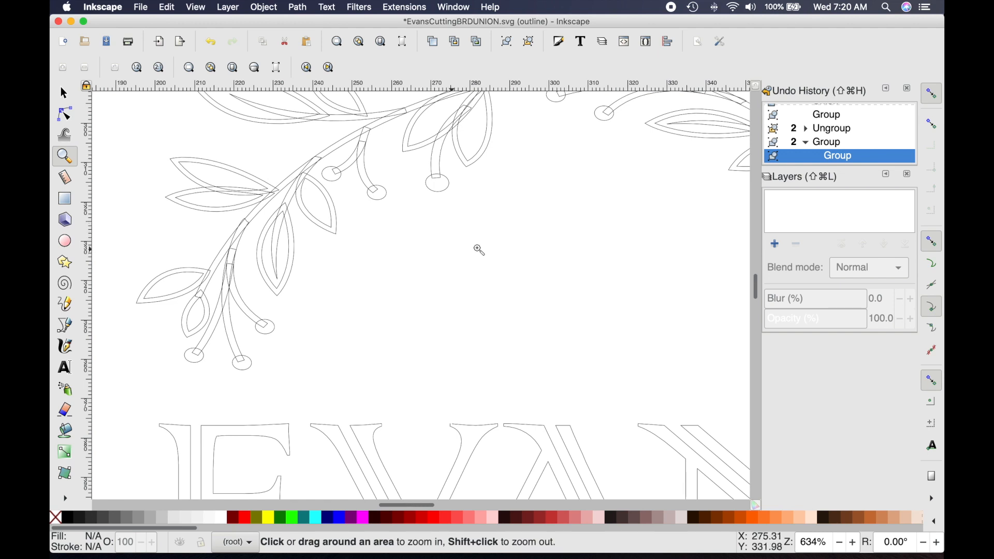
mouse_move(389, 273)
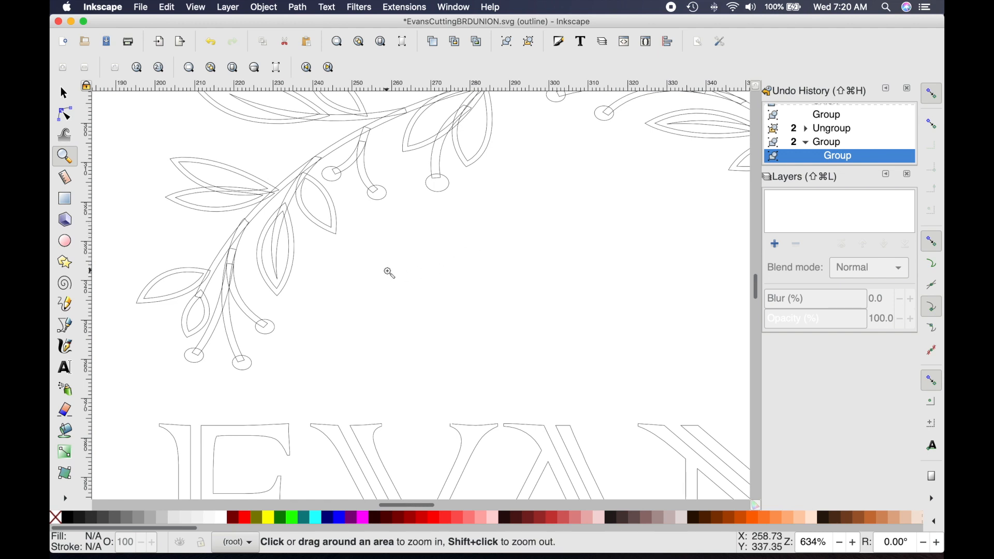
scroll("down", 3)
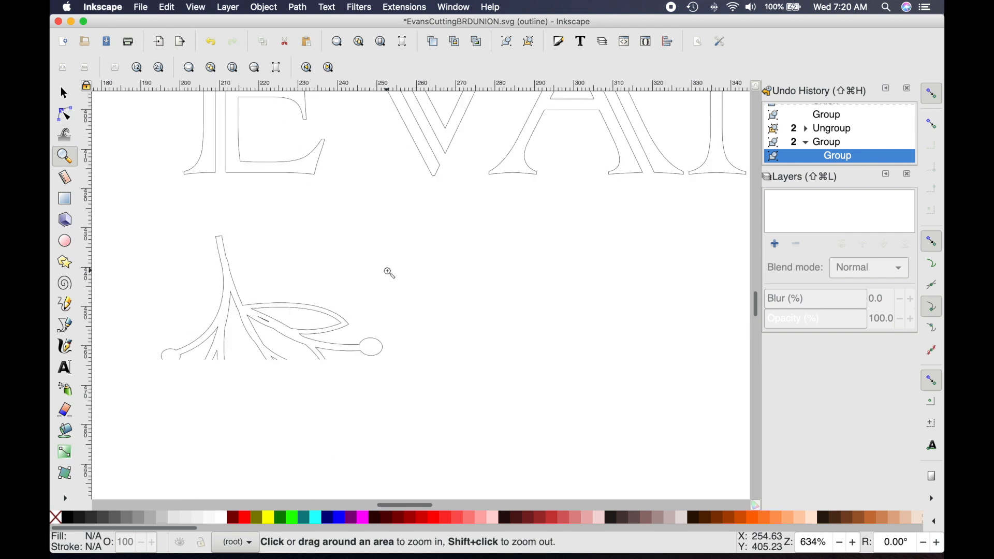
scroll("down", 3)
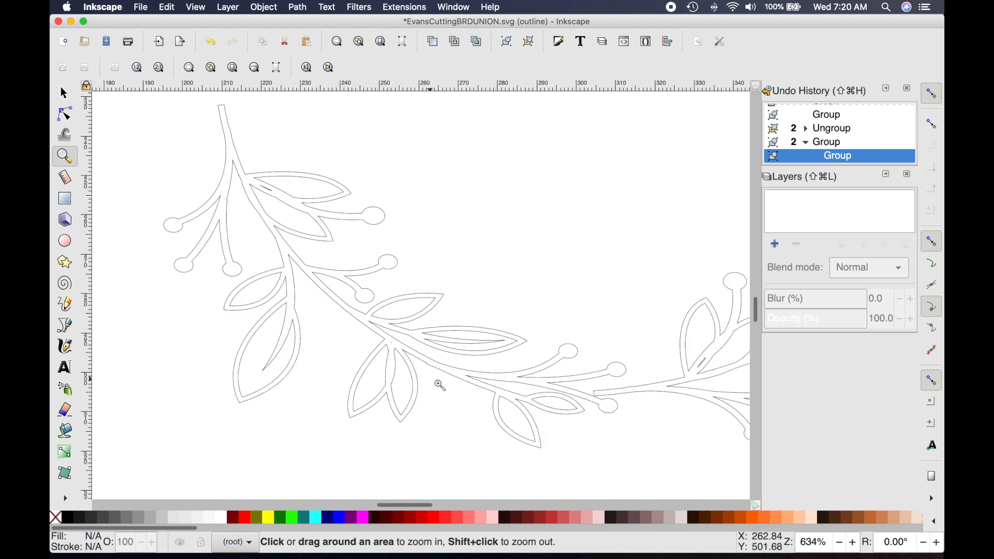
mouse_move(471, 206)
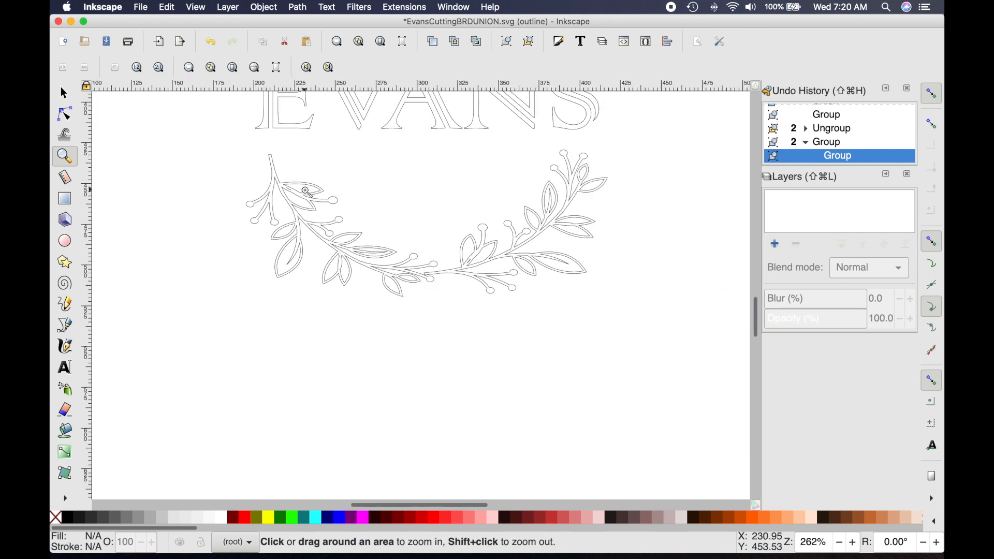
mouse_move(301, 167)
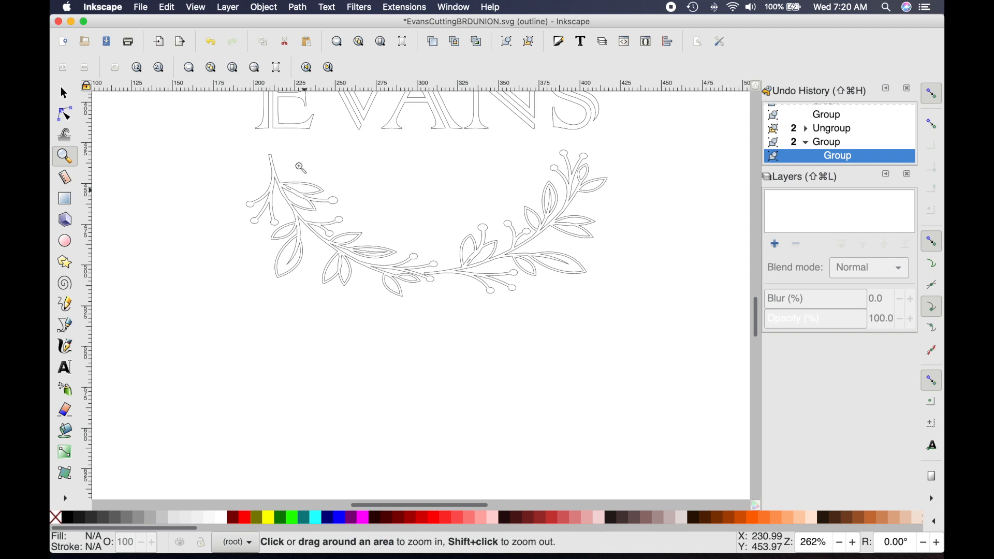
scroll("down", 3)
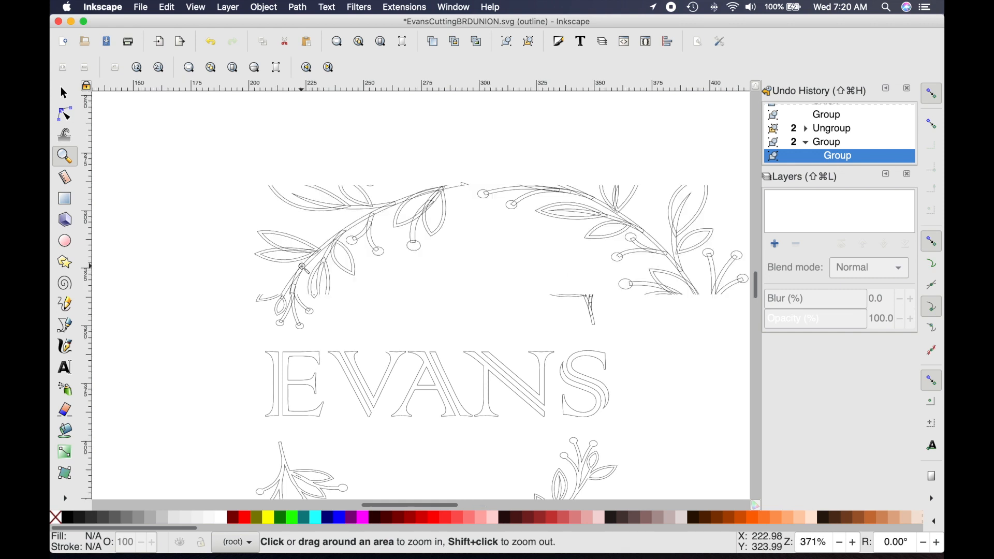
left_click(303, 268)
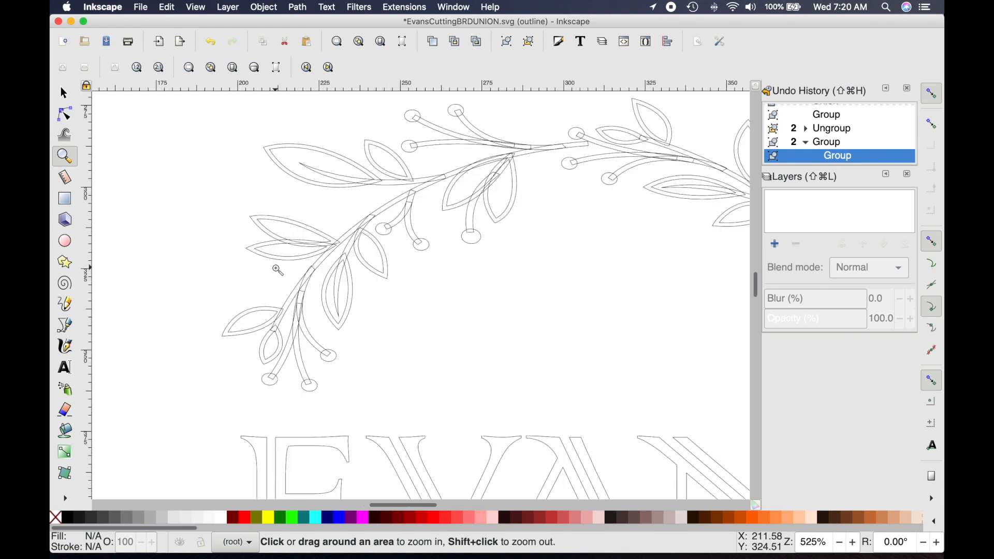
mouse_move(246, 176)
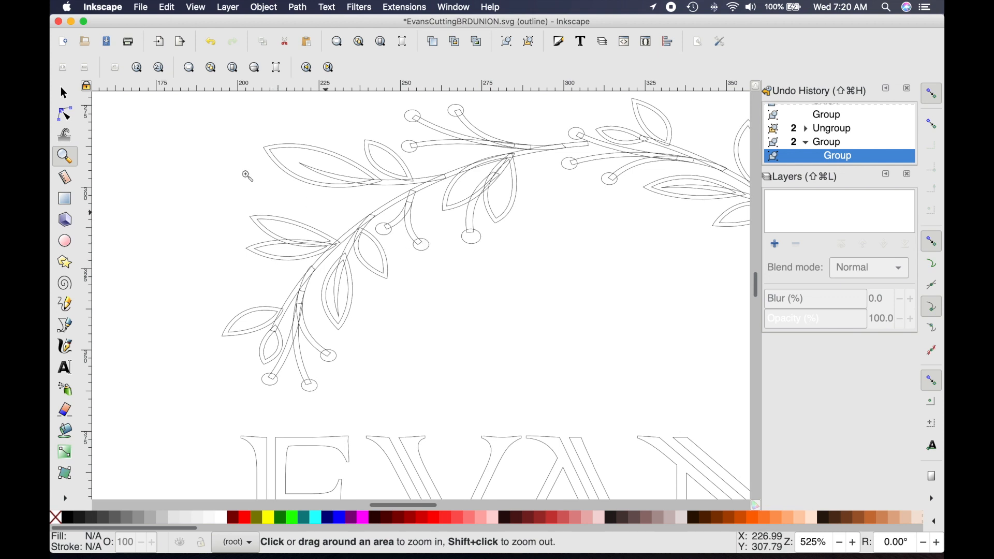
left_click(63, 93)
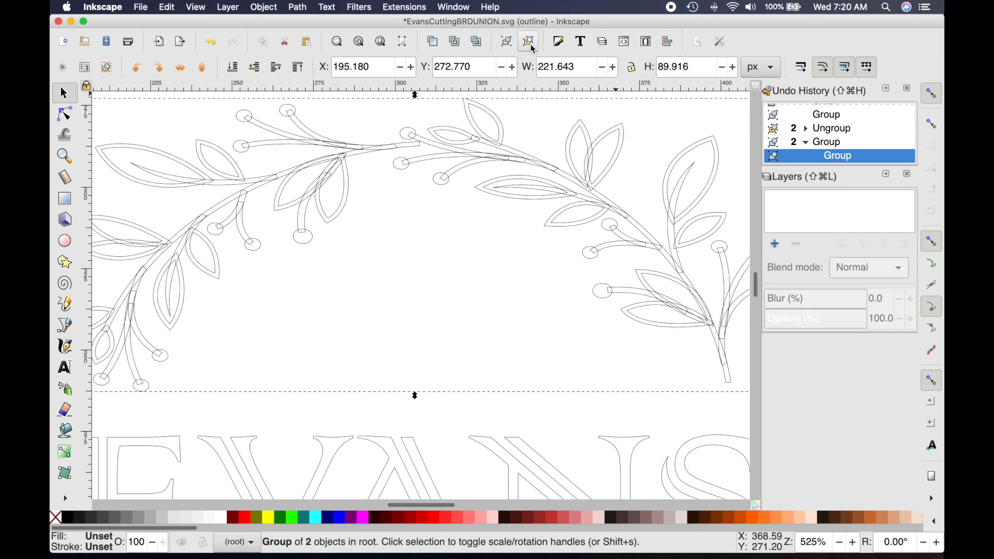
mouse_move(529, 41)
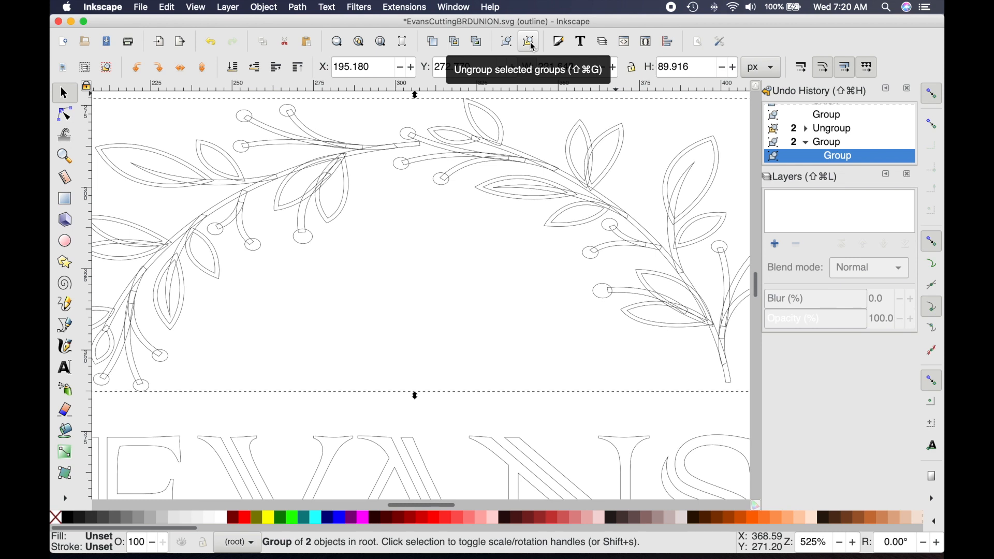
Step: Ungroup the wreath into its two vine branches, then ungroup each branch into leaves and stems
left_click(528, 41)
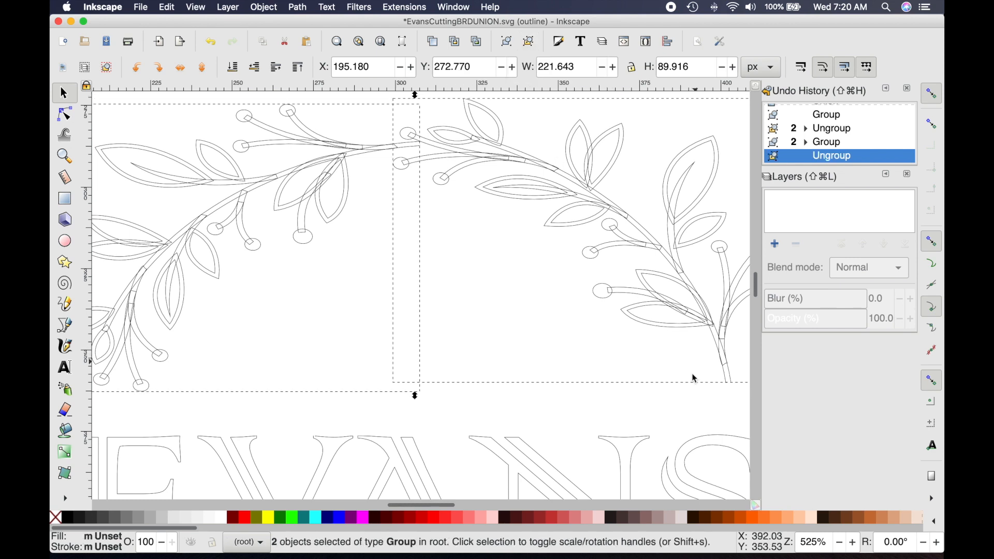
left_click(276, 246)
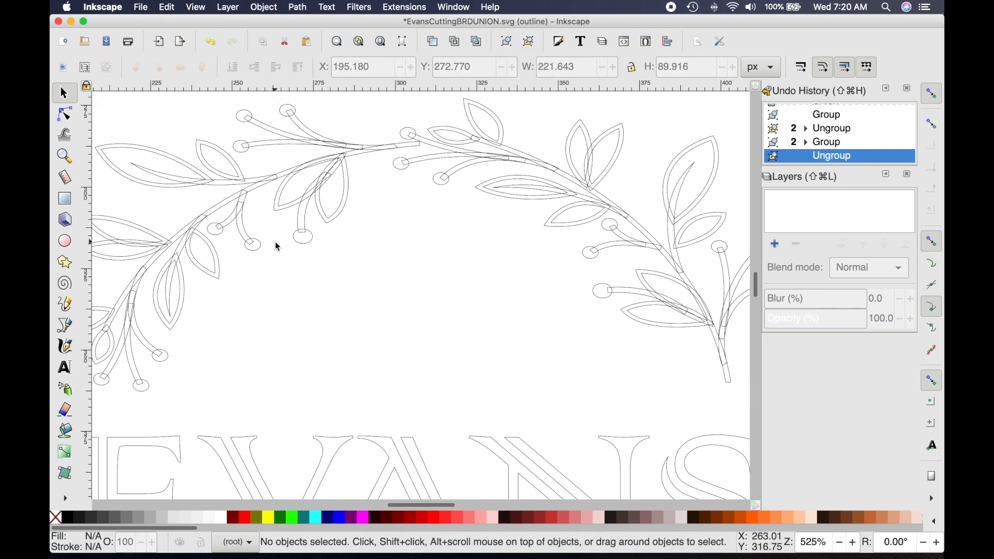
left_click(276, 246)
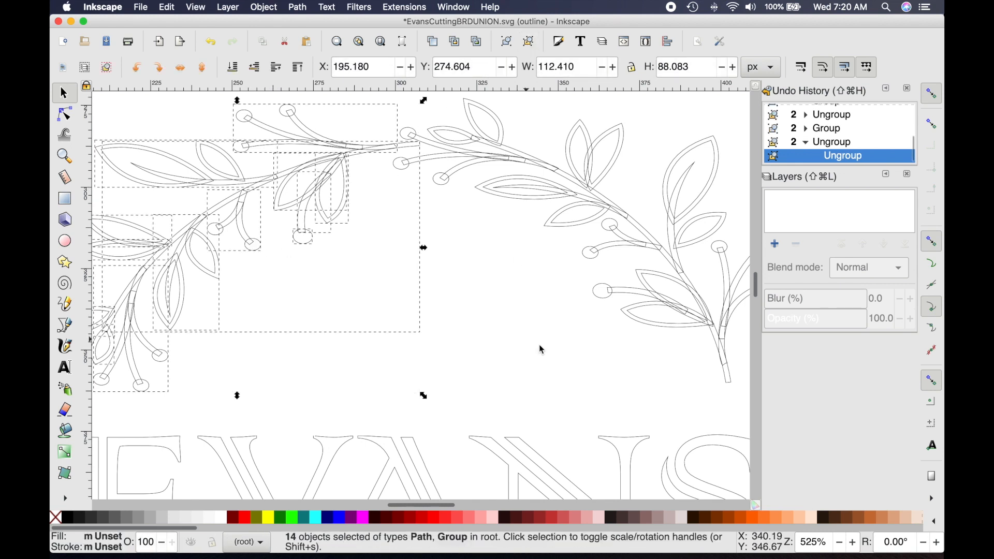
left_click(527, 42)
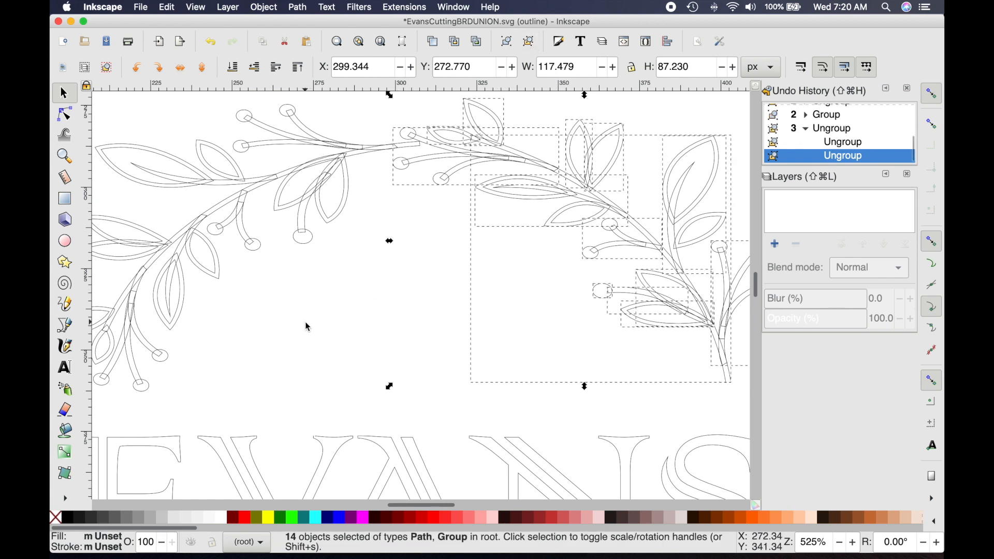
left_click(246, 334)
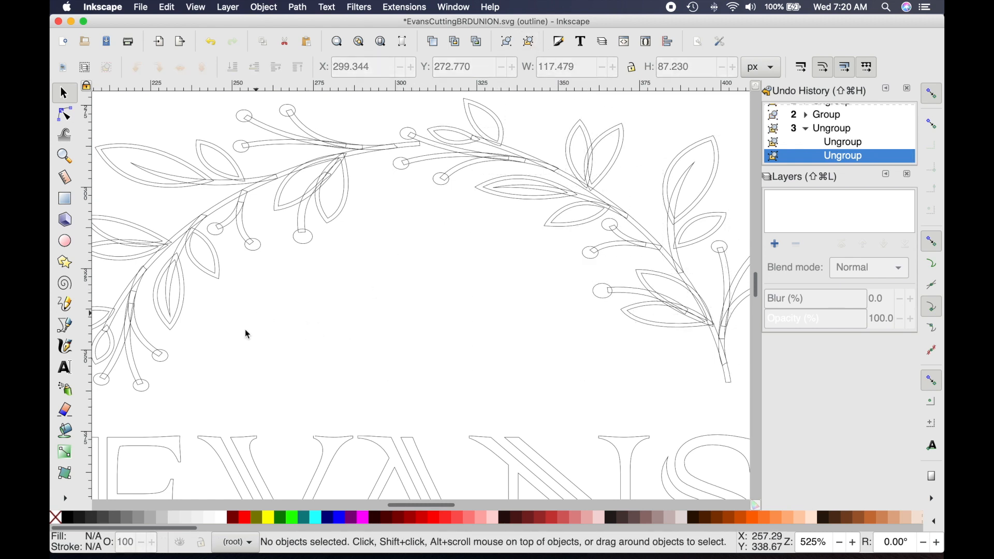
mouse_move(307, 274)
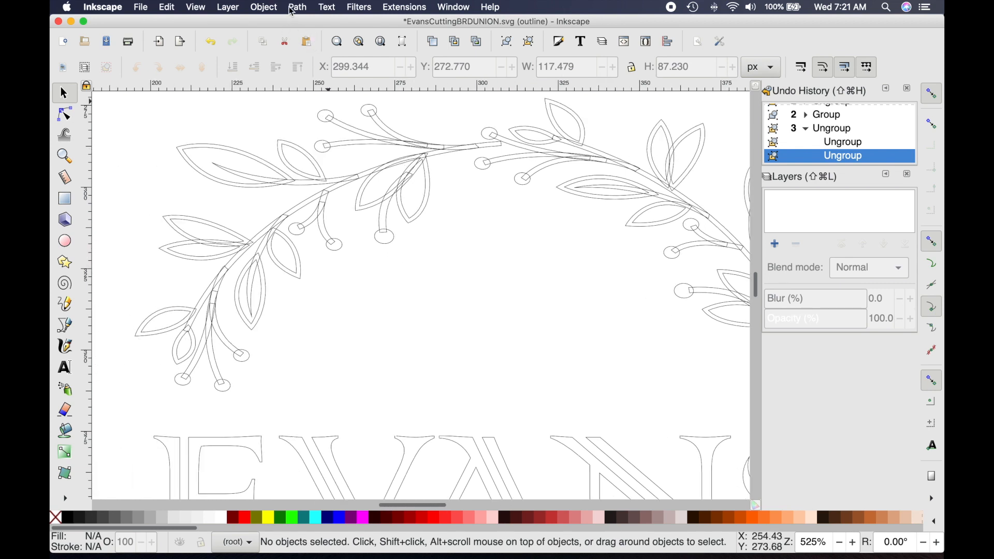
left_click(297, 6)
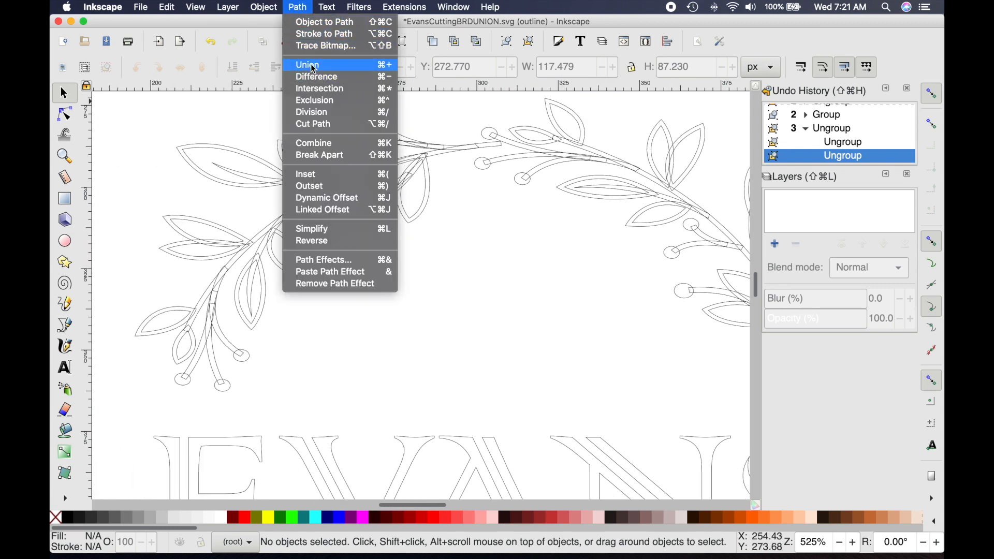
mouse_move(367, 68)
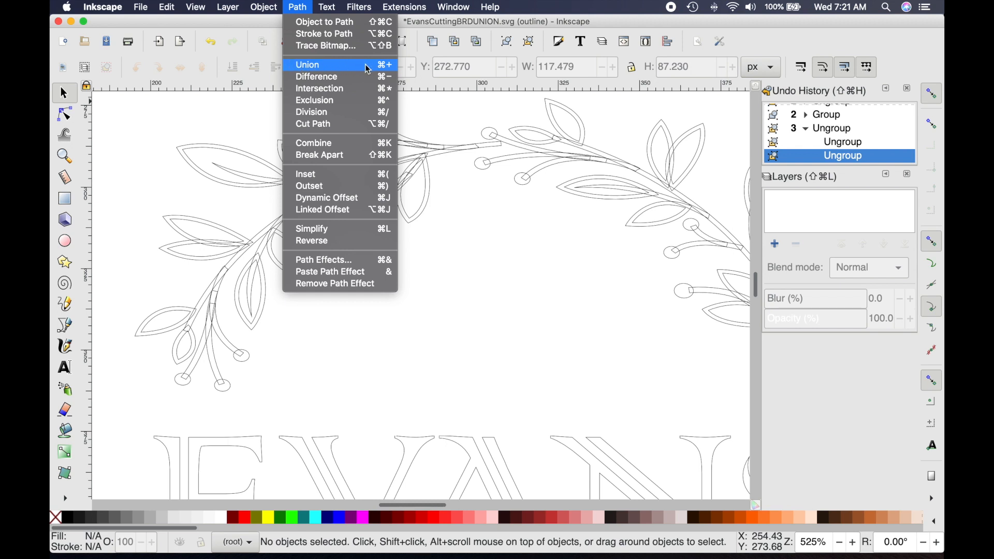
mouse_move(299, 68)
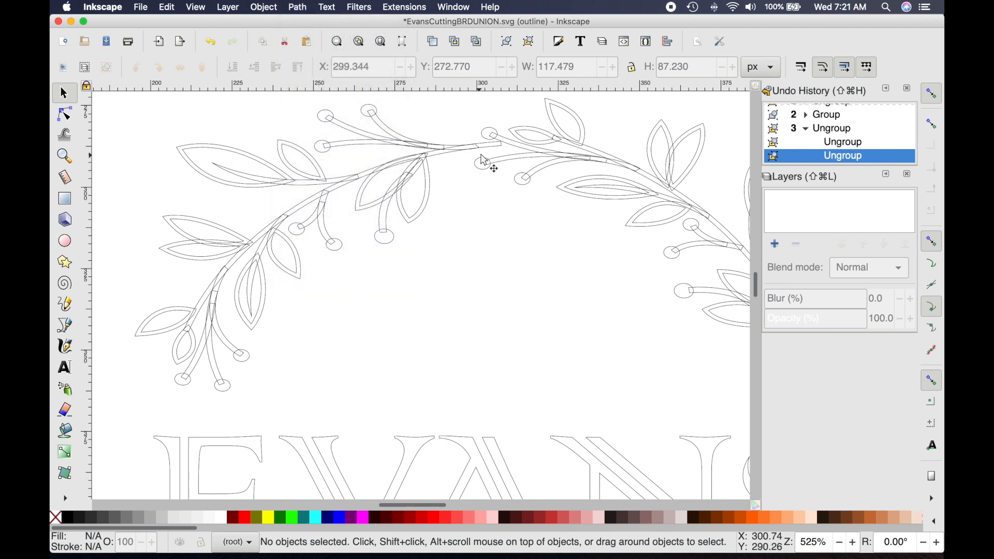
mouse_move(337, 202)
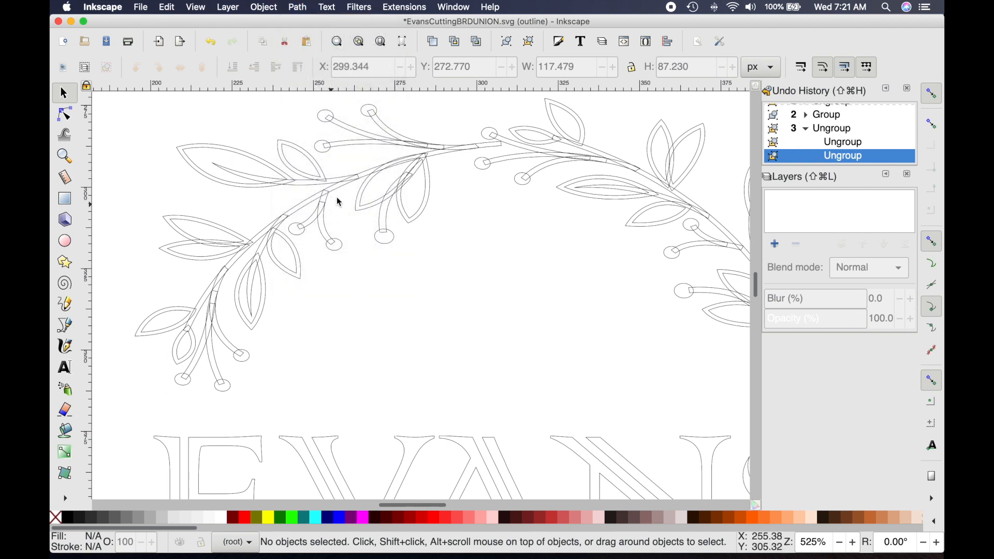
Step: Ungroup the remaining nested leaf and berry groups on both branches down to individual paths
left_click(336, 190)
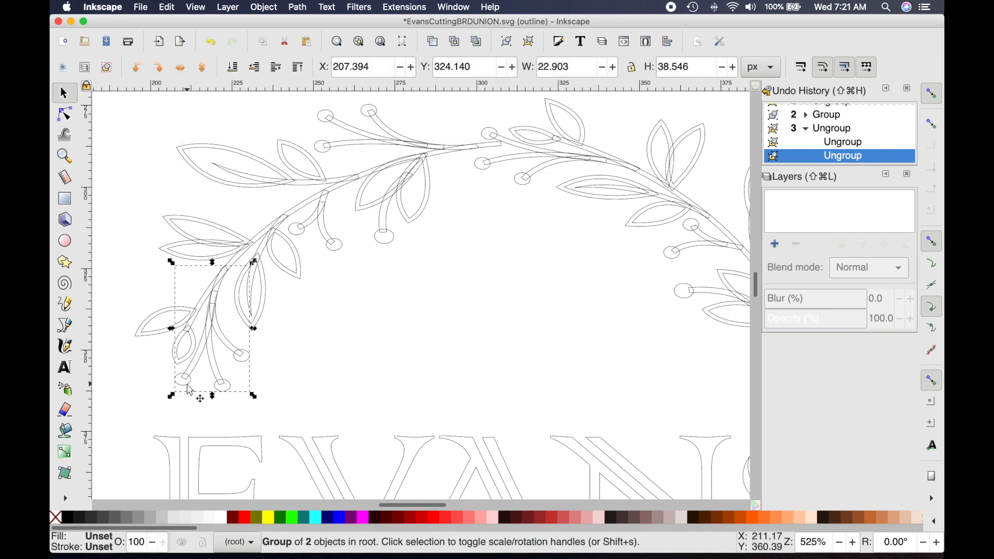
left_click(529, 41)
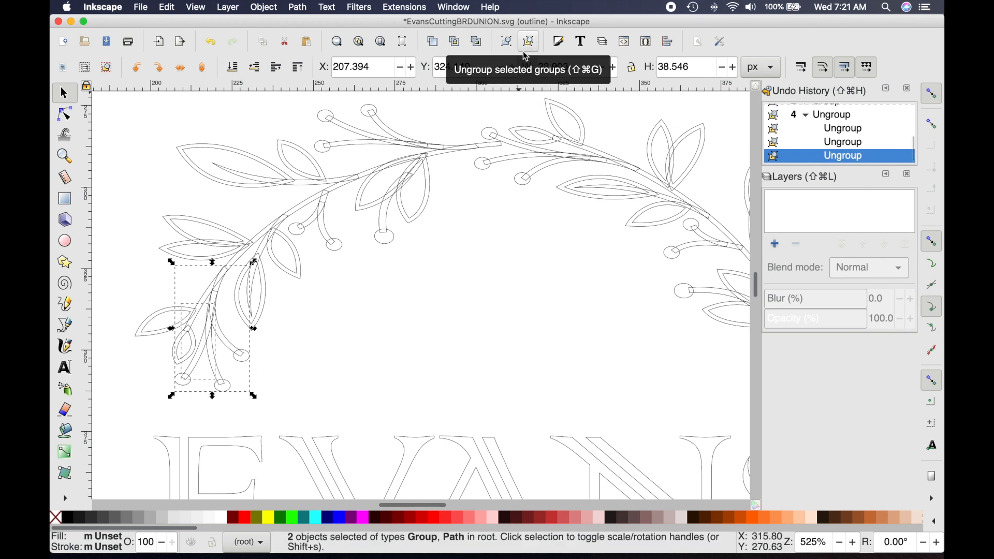
left_click(529, 41)
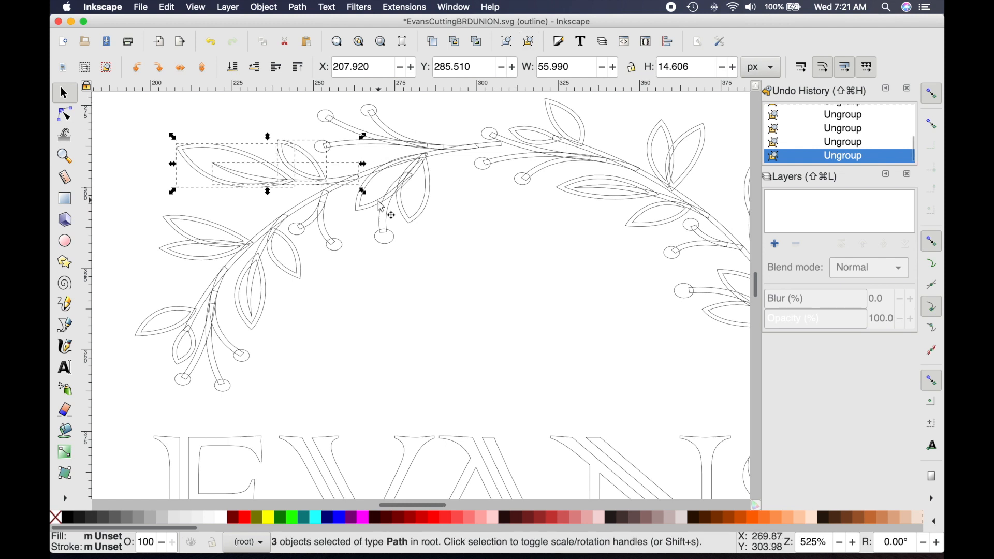
left_click(380, 223)
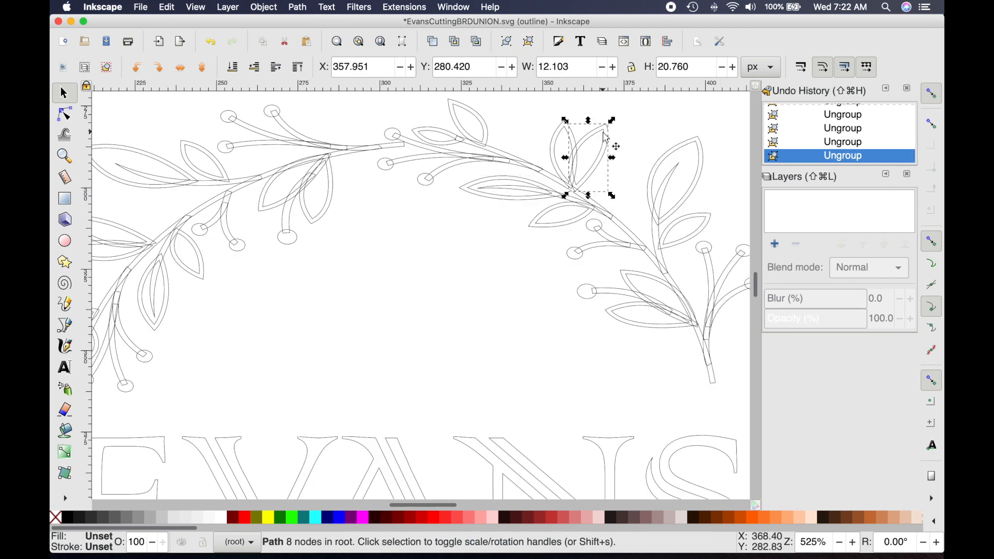
left_click(663, 203)
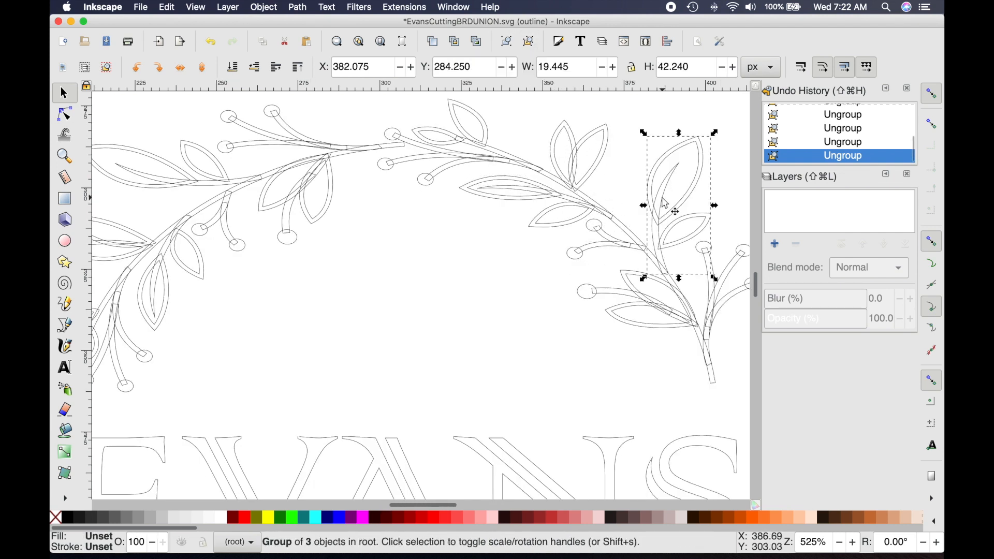
left_click(587, 291)
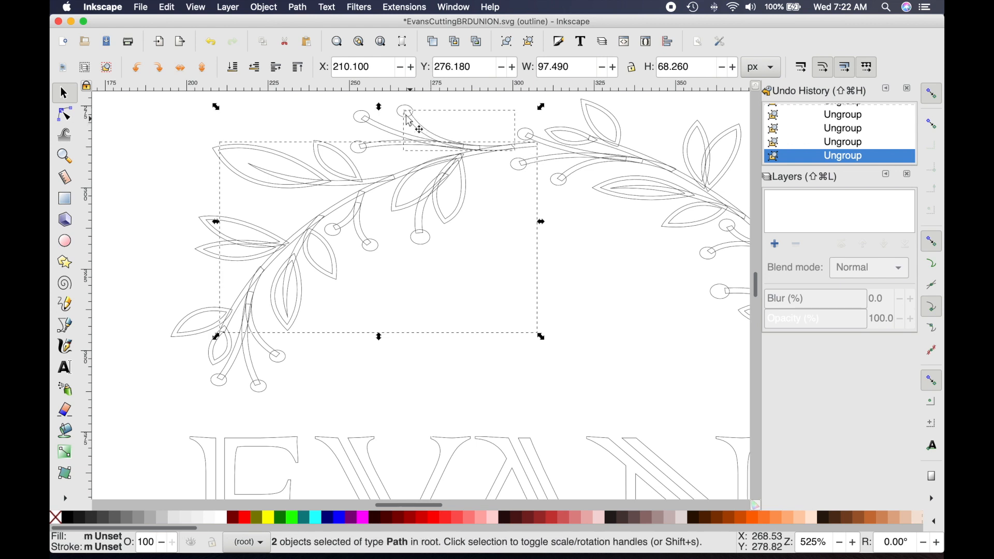
mouse_move(421, 130)
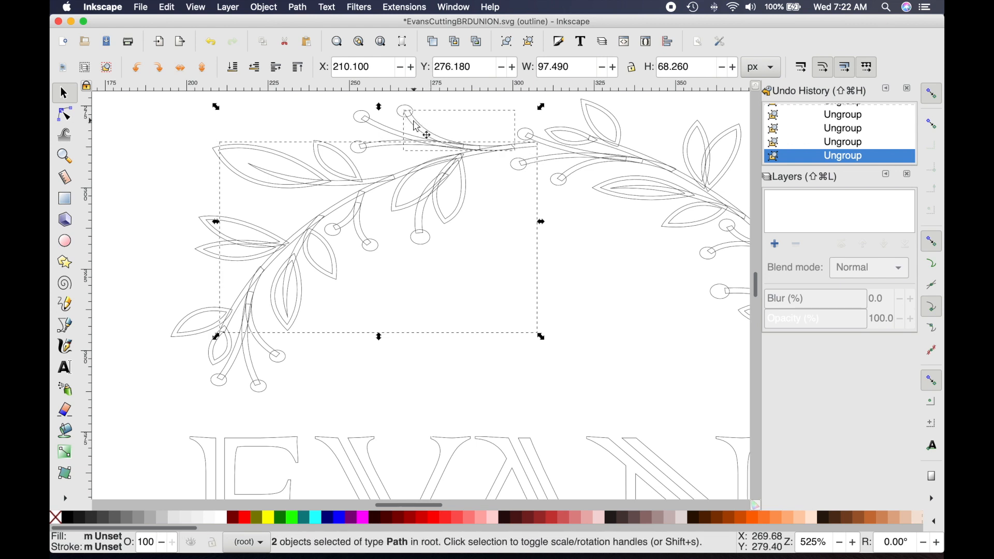
left_click(297, 6)
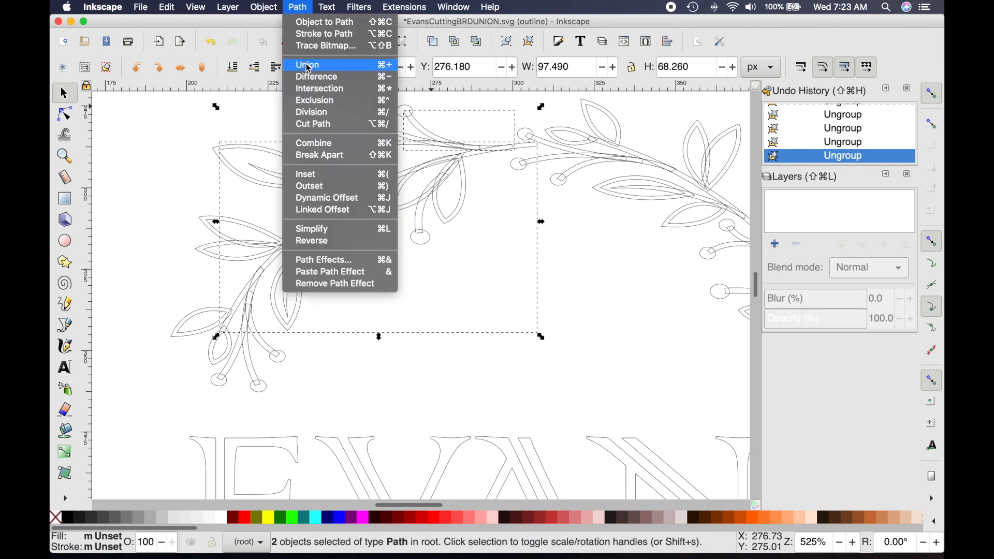
left_click(308, 65)
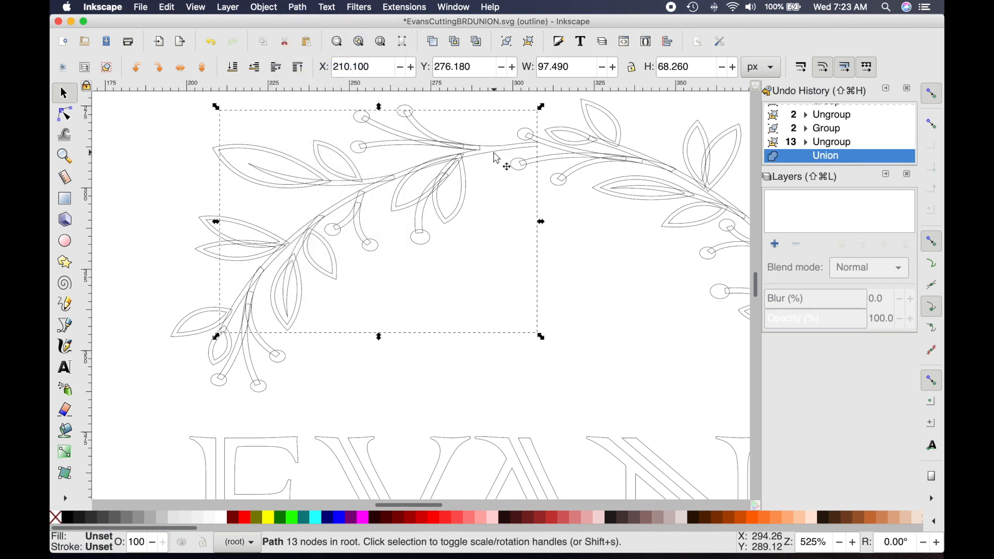
left_click(406, 118)
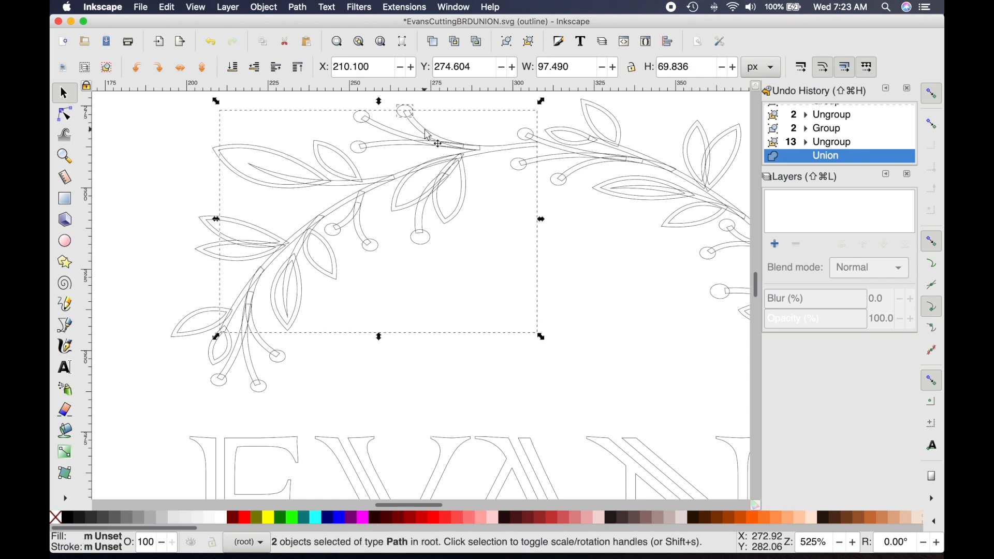
left_click(444, 146)
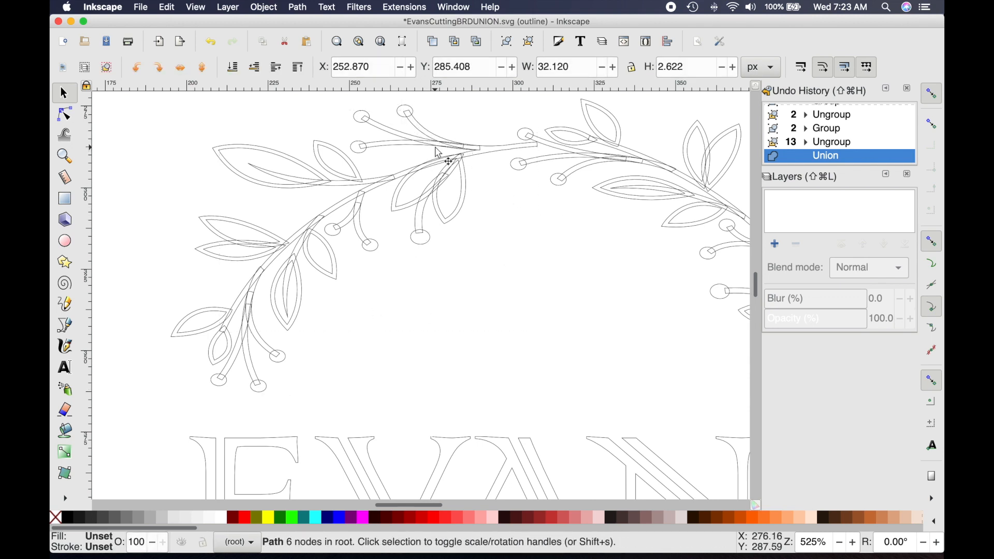
left_click(411, 146)
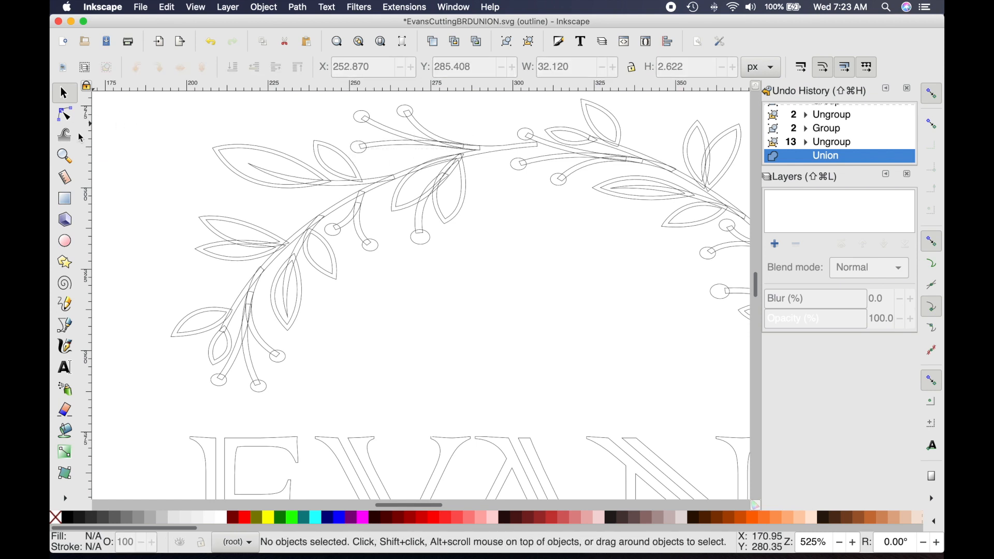
left_click(64, 157)
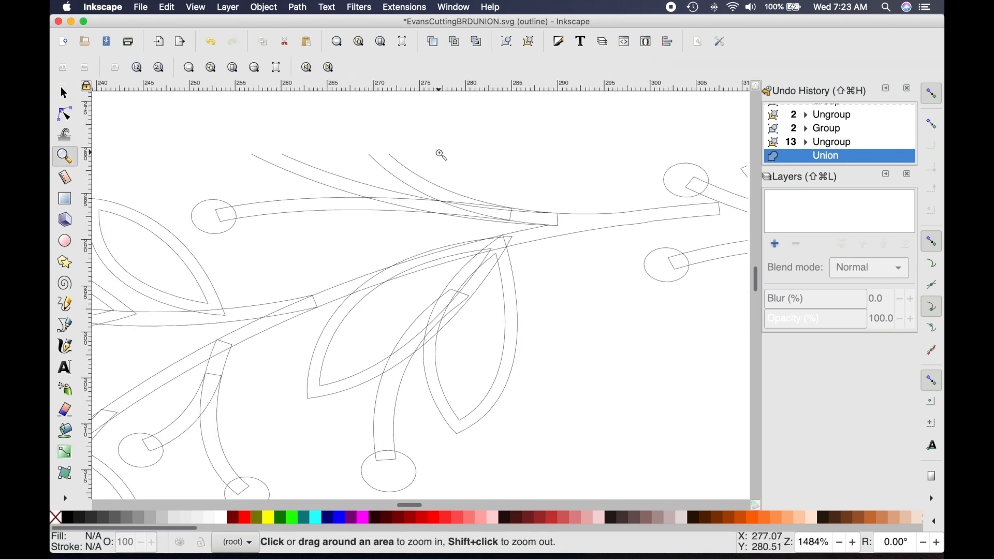
Step: Union the selected upper-middle leaves and stems of the left branch into one path
left_click(63, 93)
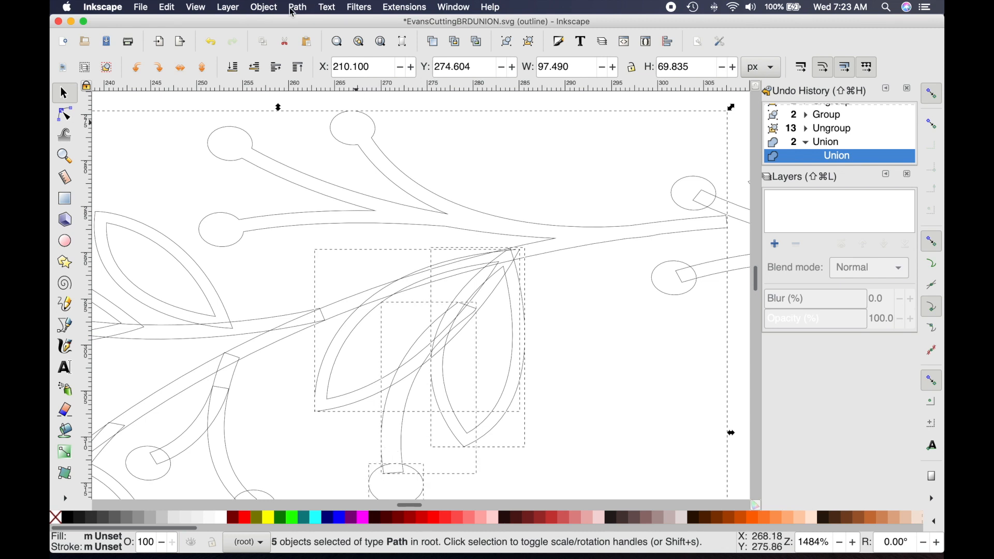
left_click(297, 7)
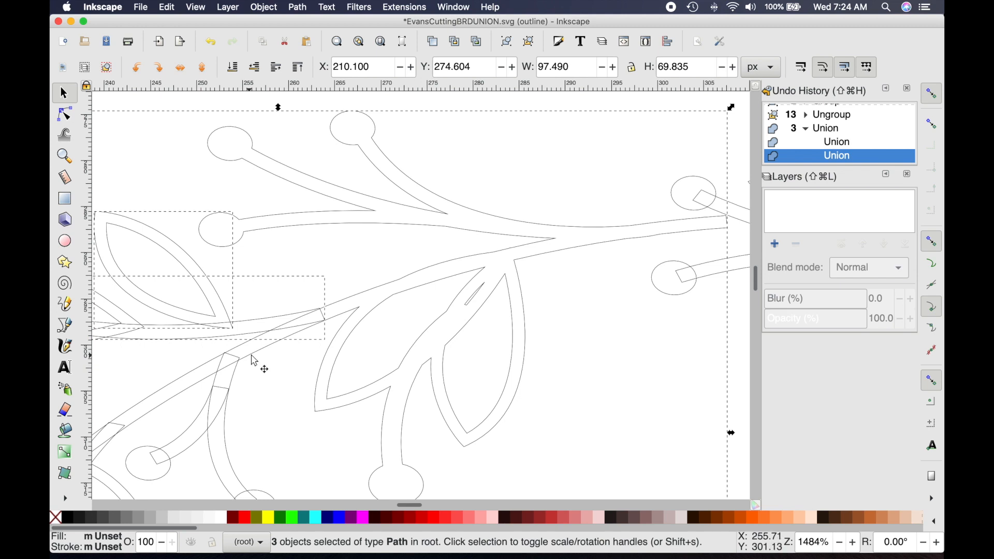
scroll("left", 3)
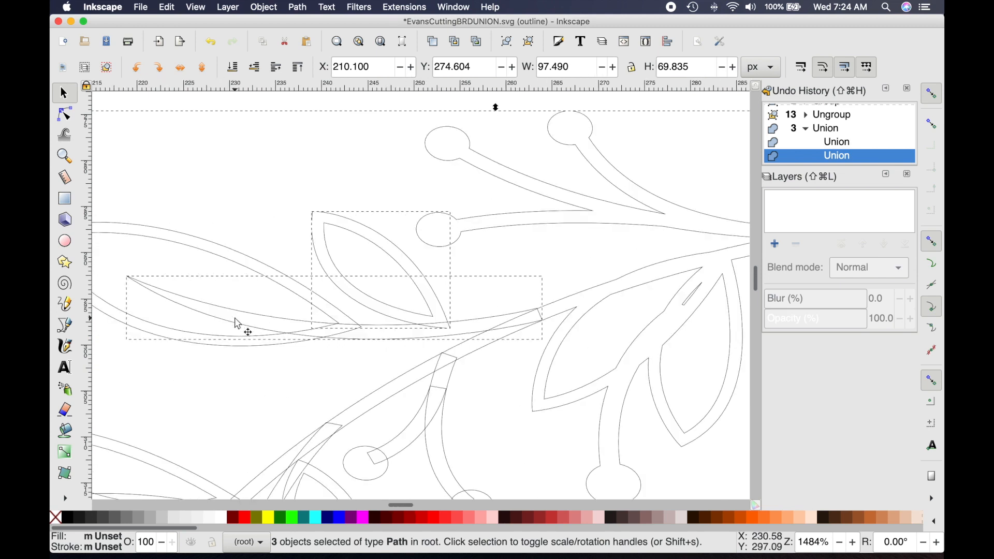
left_click(296, 7)
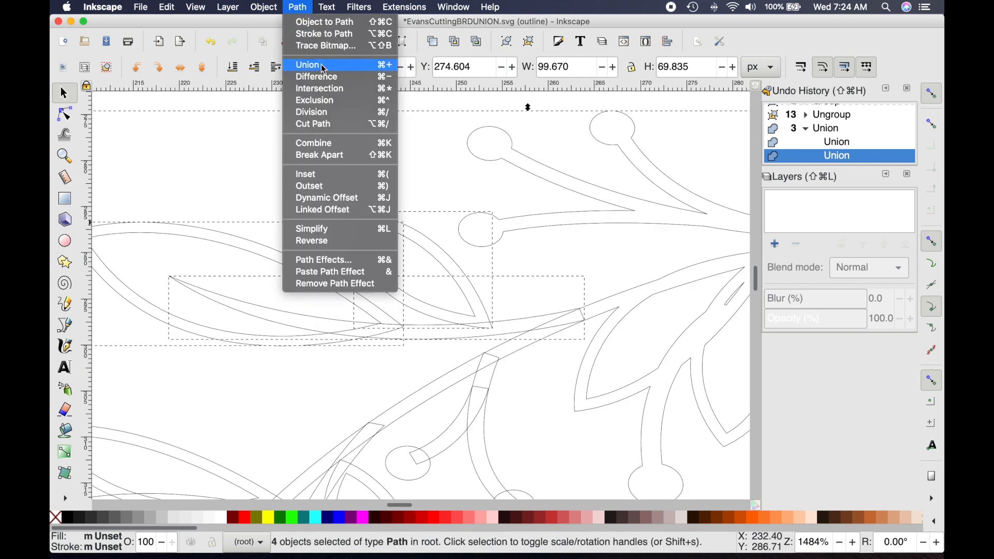
left_click(307, 64)
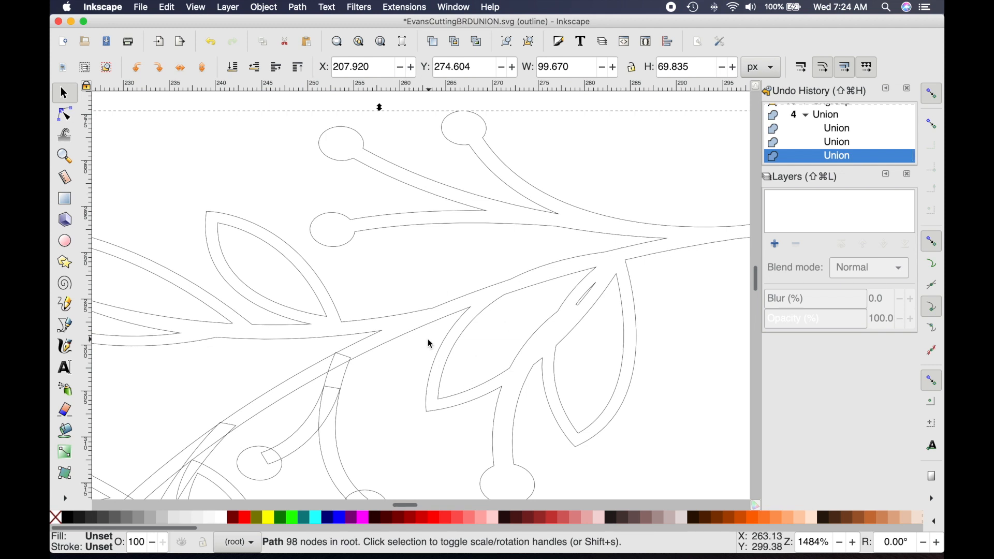
Step: Union the adjacent stems and berries into the growing left-branch outline
scroll("left", 3)
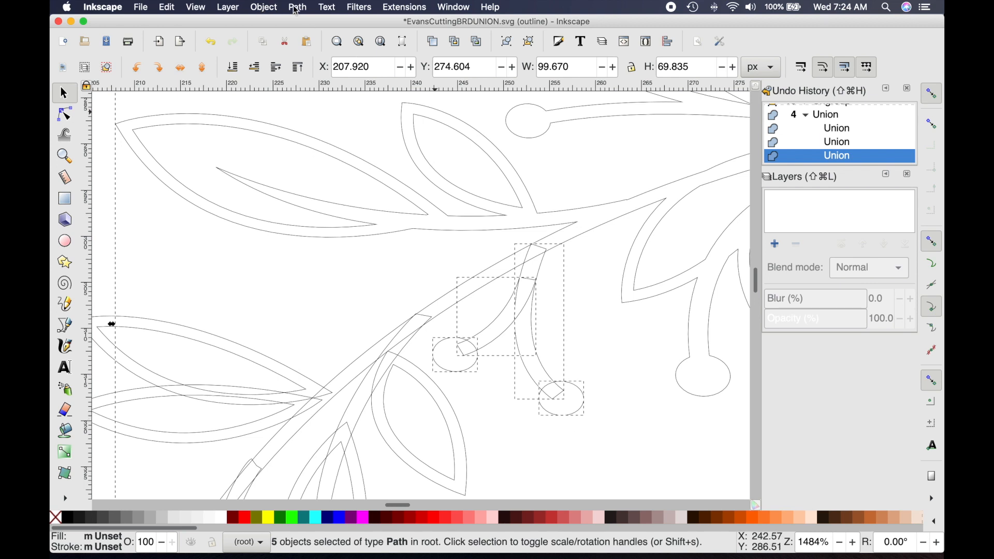
left_click(432, 396)
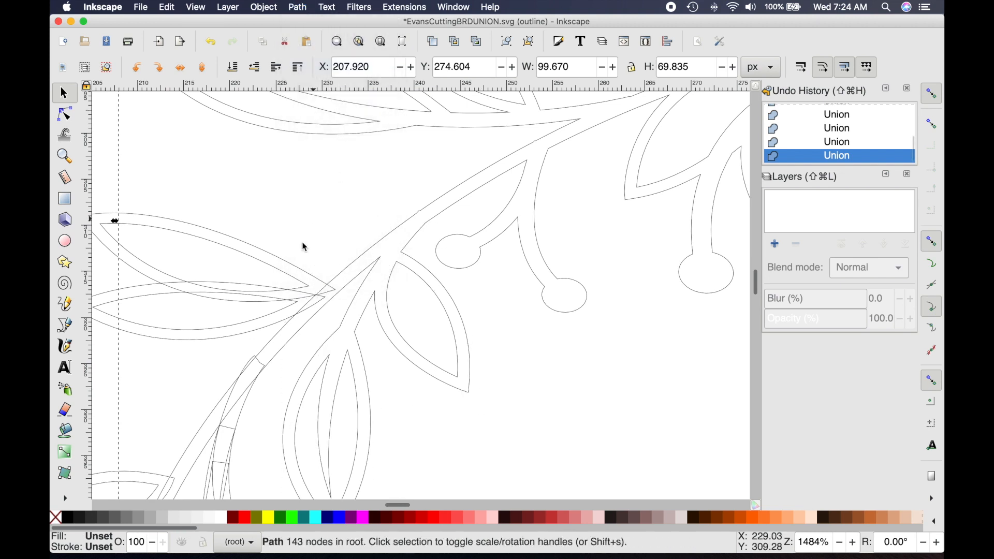
left_click(297, 7)
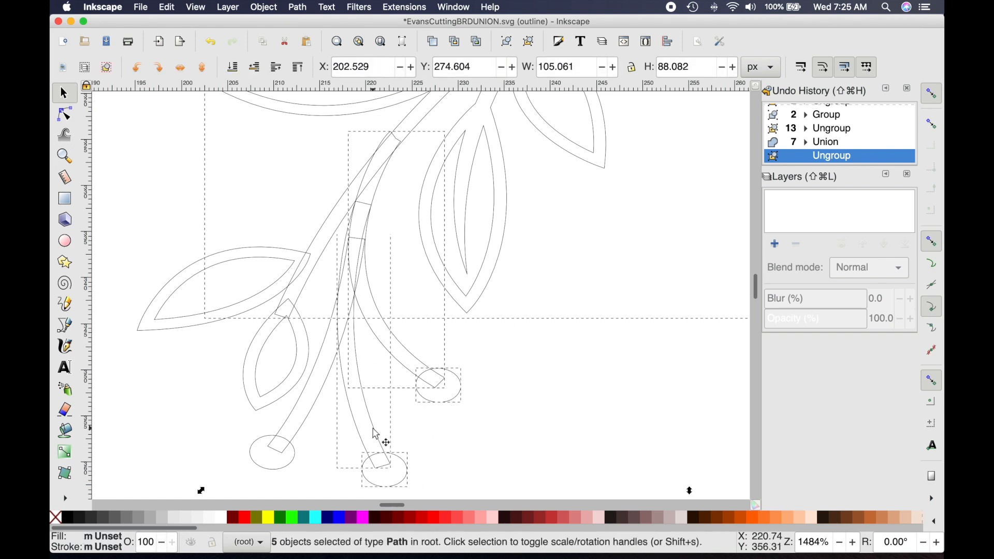
Step: Union the lower leaf, berry and stem pieces into the single left-branch outline path
left_click(267, 392)
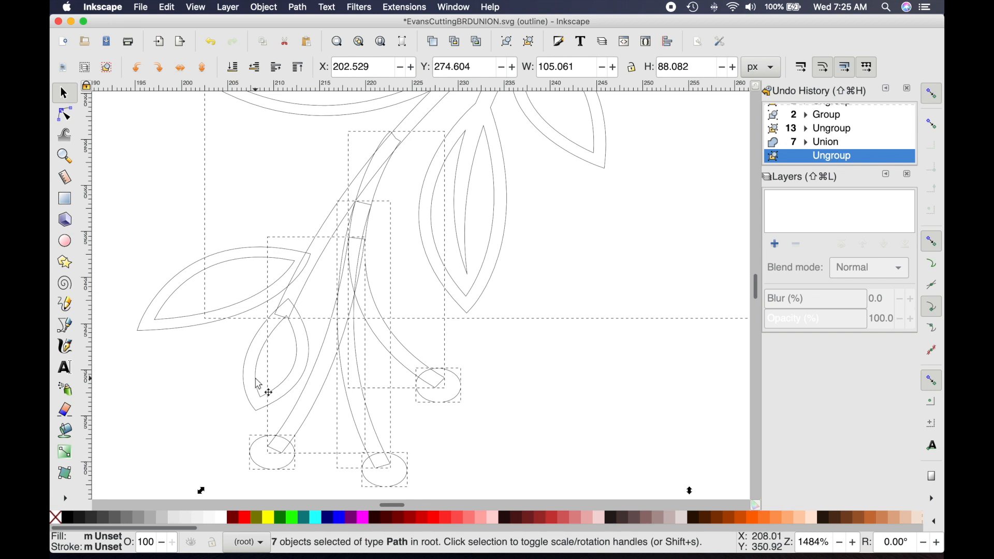
left_click(296, 6)
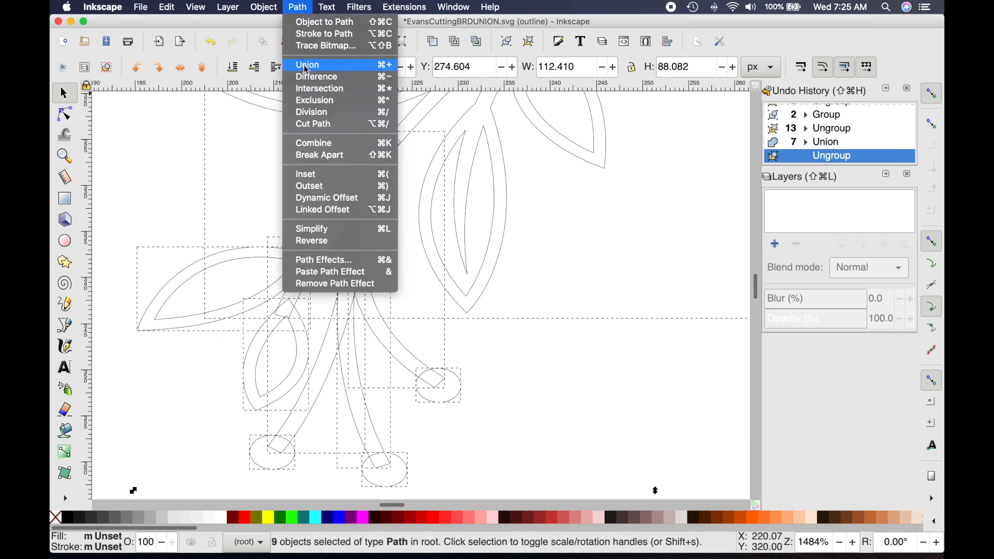
left_click(307, 64)
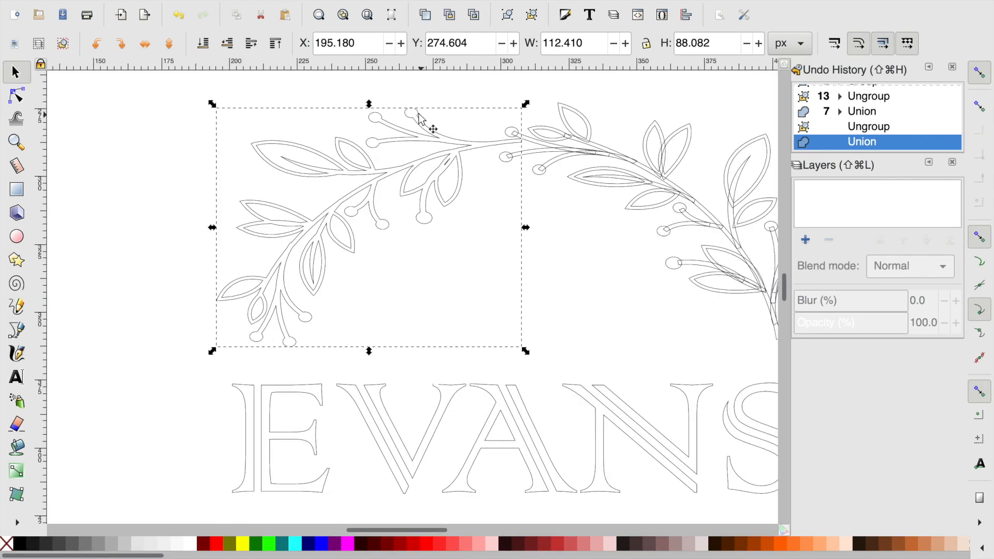
mouse_move(355, 203)
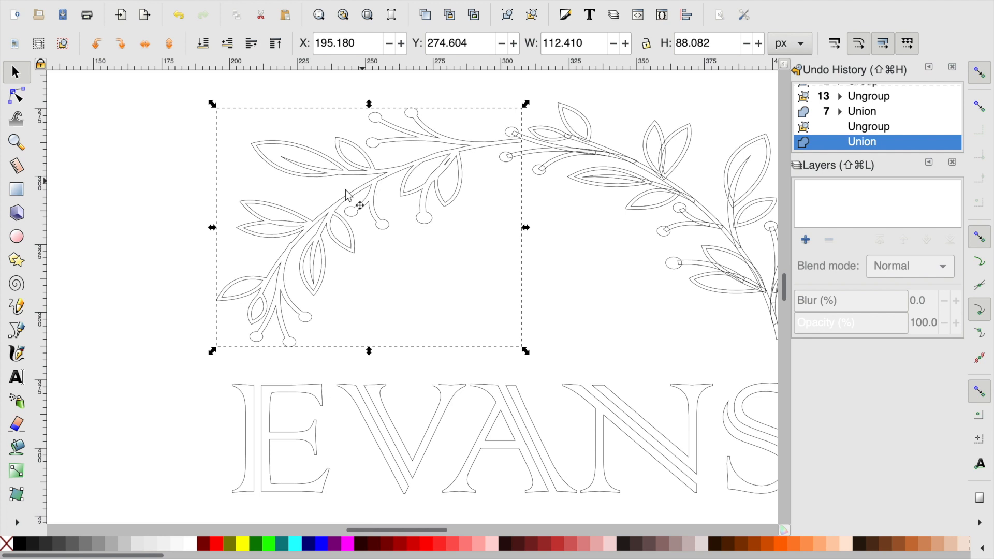
mouse_move(595, 223)
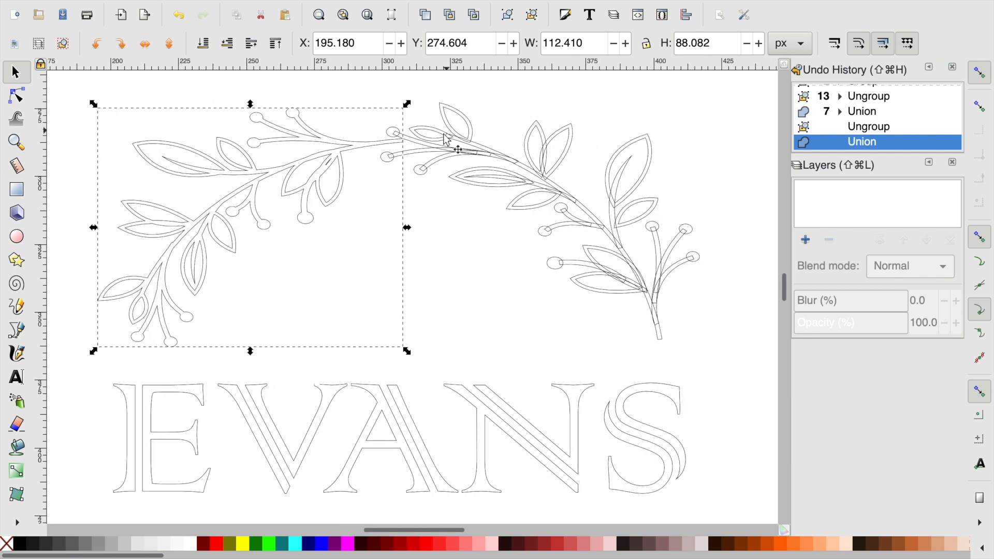
mouse_move(513, 124)
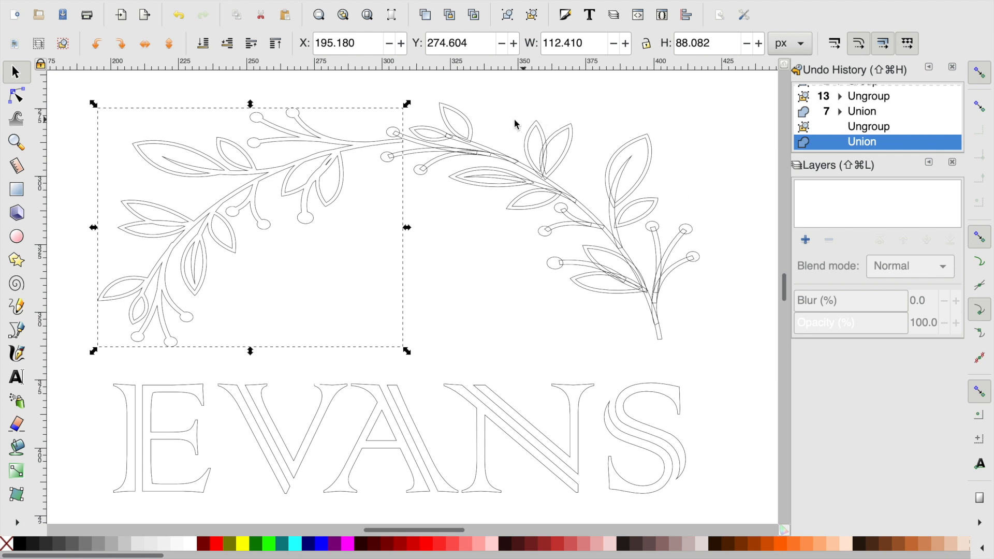
mouse_move(421, 277)
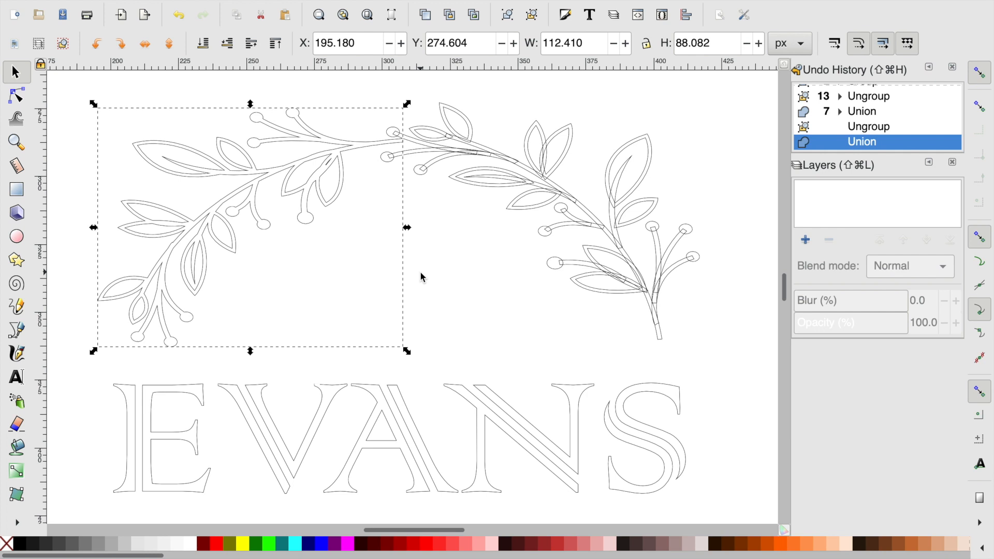
mouse_move(641, 135)
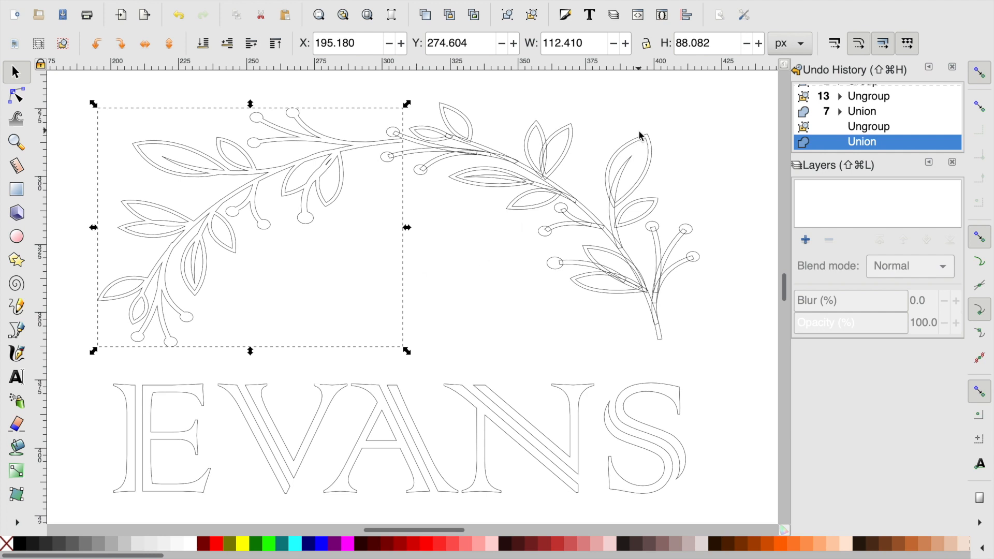